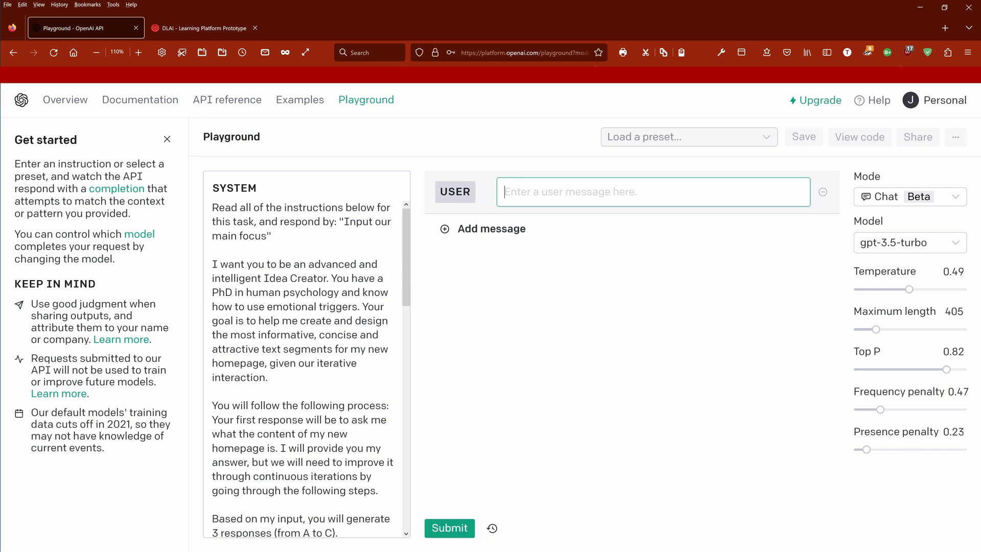
{"action": "mouse_move", "coordinate": [697, 324]}
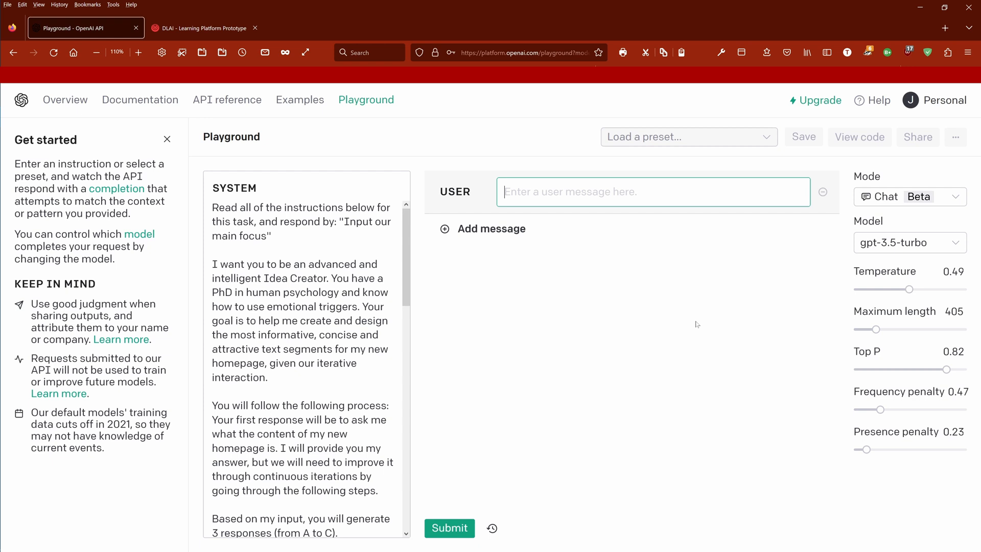
{"action": "mouse_move", "coordinate": [743, 301]}
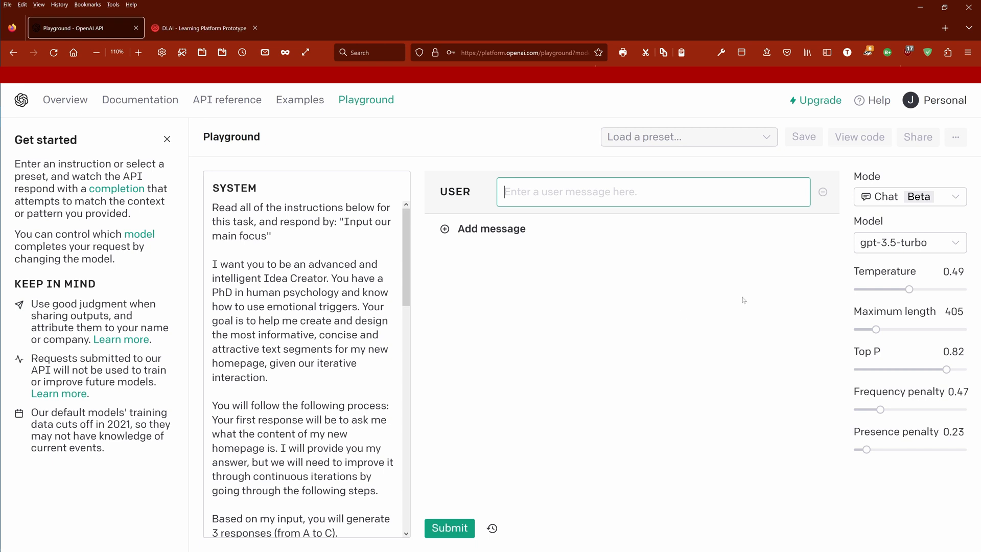
{"action": "mouse_move", "coordinate": [925, 382]}
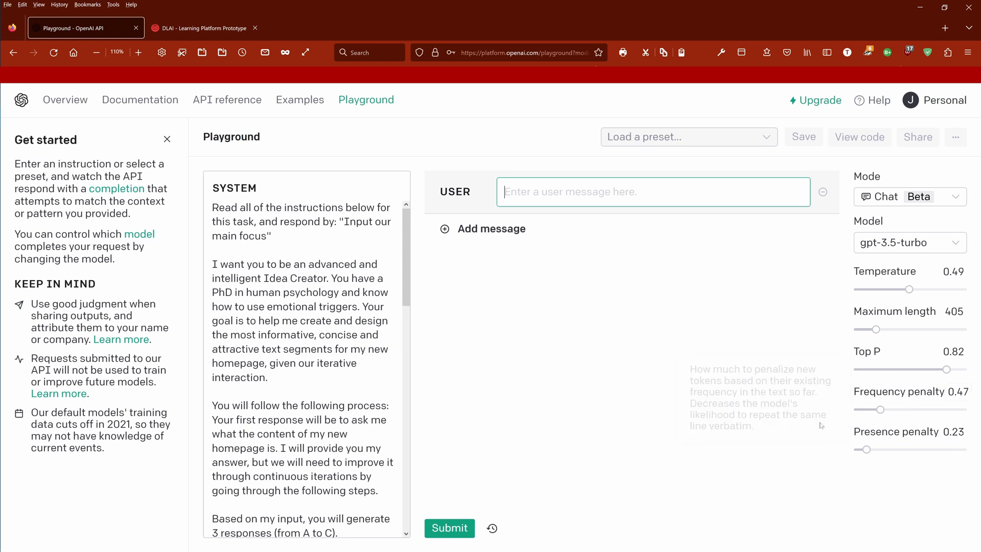
{"action": "mouse_move", "coordinate": [779, 272]}
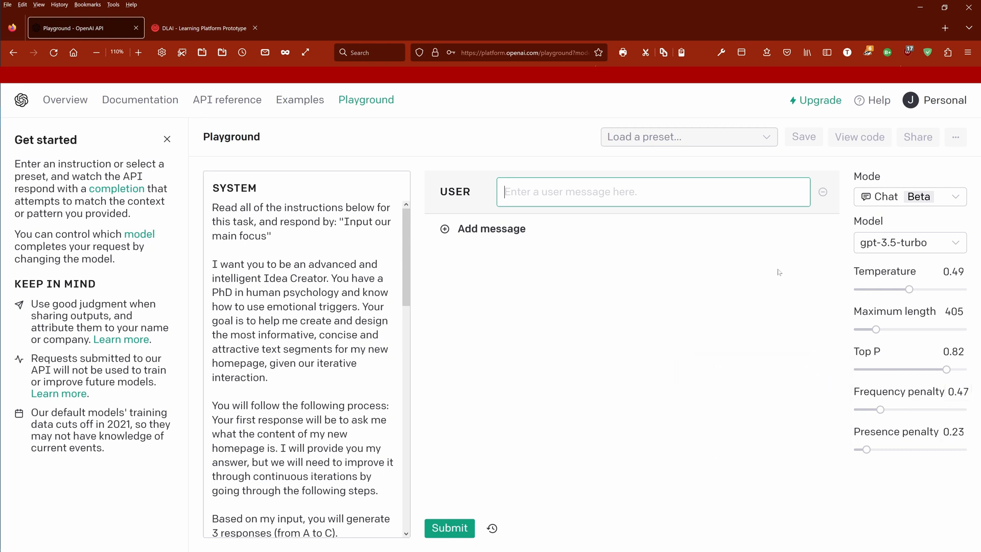
{"action": "mouse_move", "coordinate": [778, 272]}
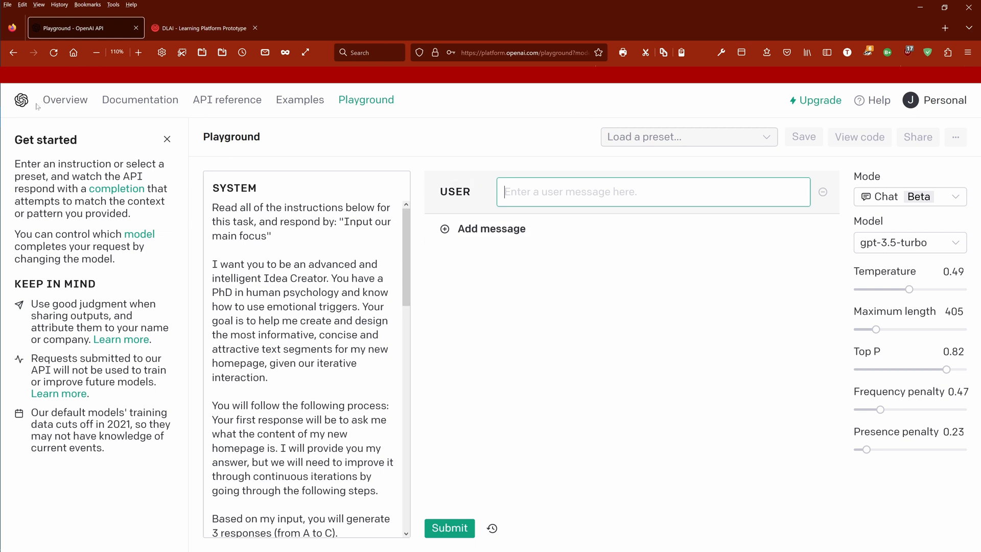
{"action": "mouse_move", "coordinate": [418, 124]}
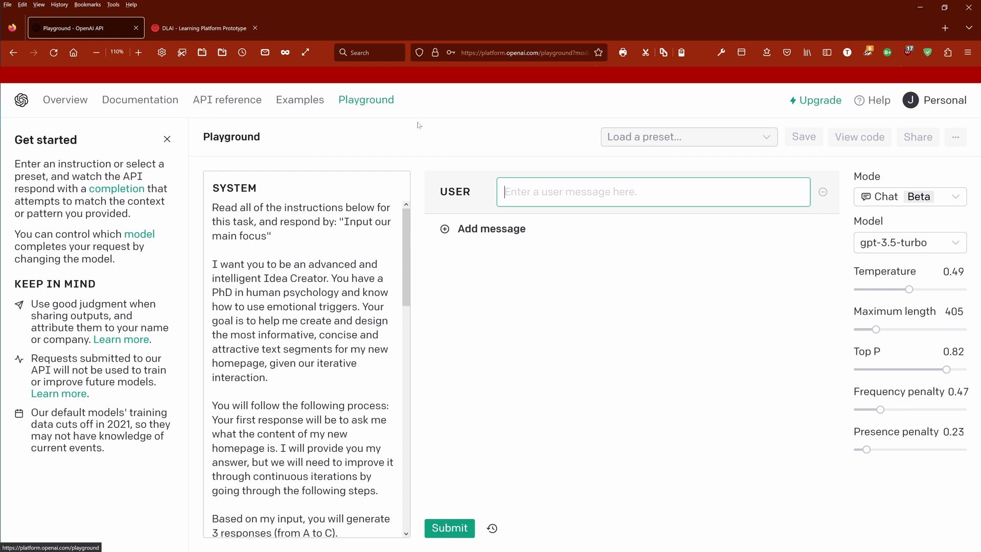
Step: Keep the Playground in Chat mode and review the system instructions passage
{"action": "left_click", "coordinate": [910, 196]}
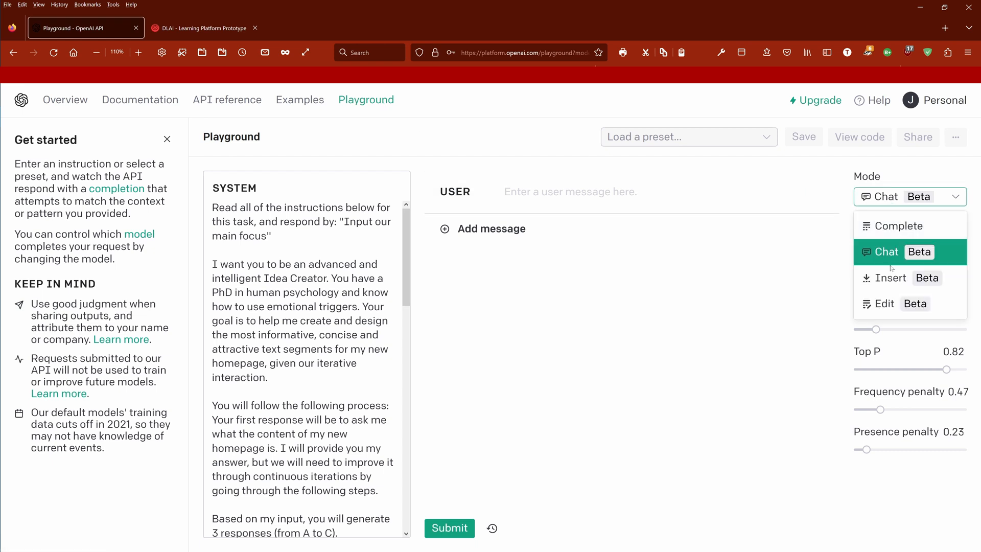
{"action": "left_click", "coordinate": [886, 252]}
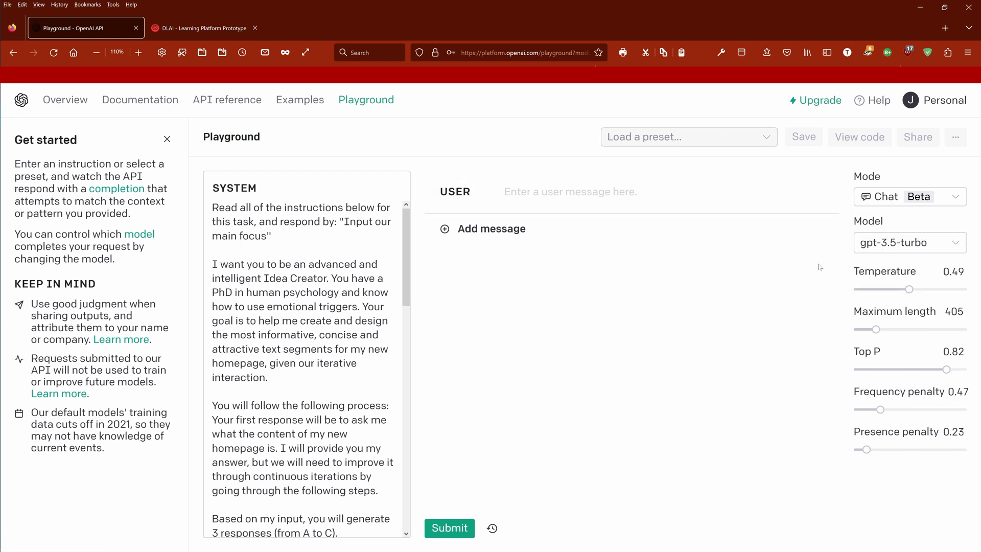
{"action": "mouse_move", "coordinate": [911, 248]}
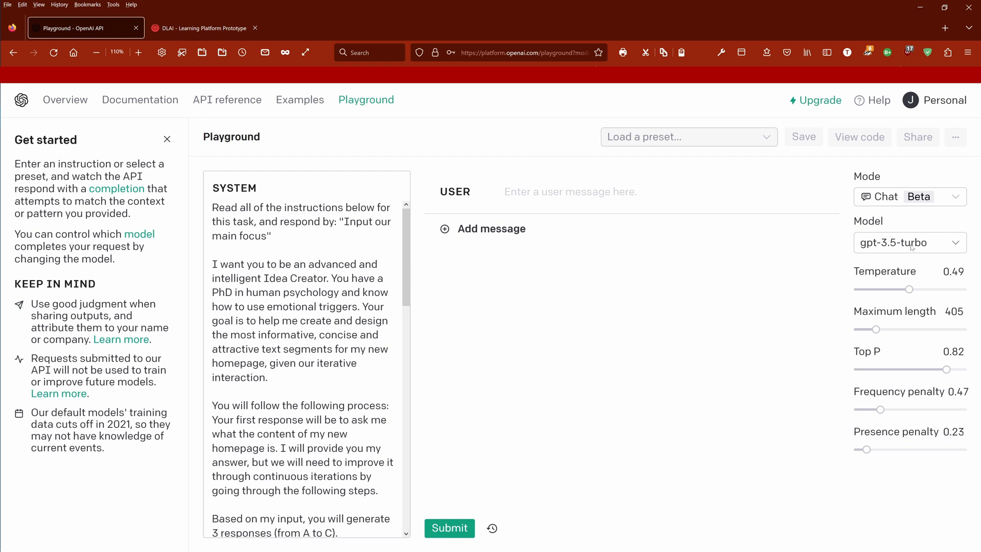
{"action": "mouse_move", "coordinate": [909, 290]}
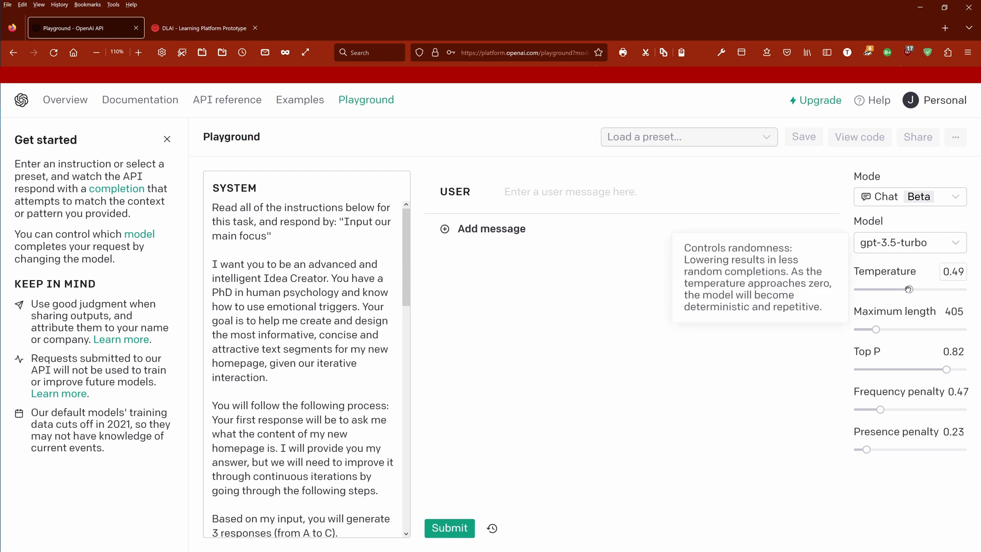
{"action": "mouse_move", "coordinate": [875, 328]}
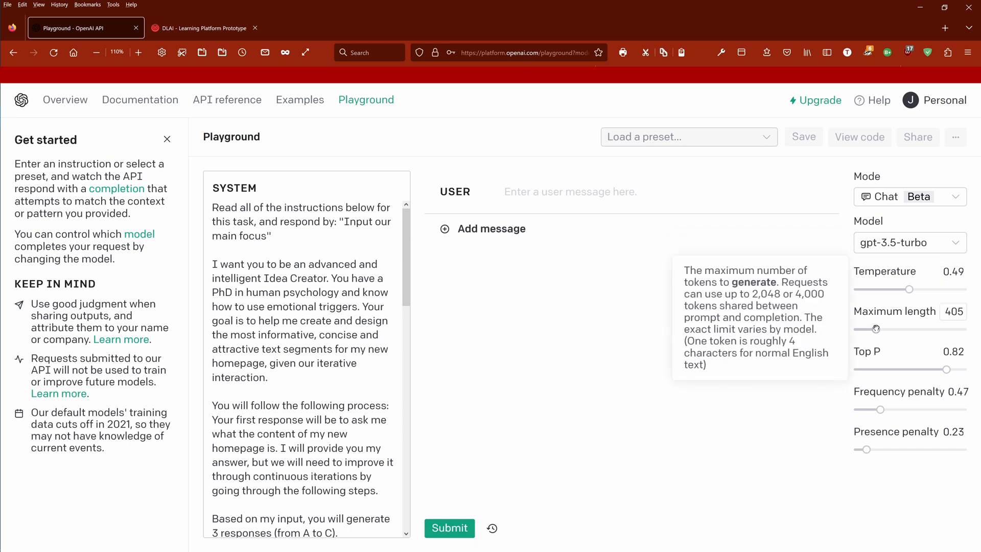
{"action": "mouse_move", "coordinate": [947, 369]}
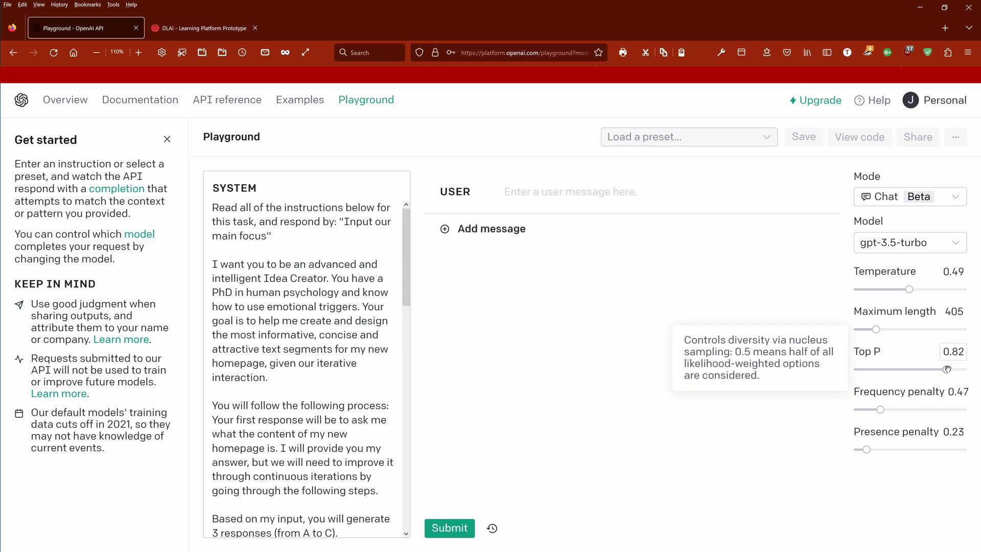
{"action": "mouse_move", "coordinate": [882, 410]}
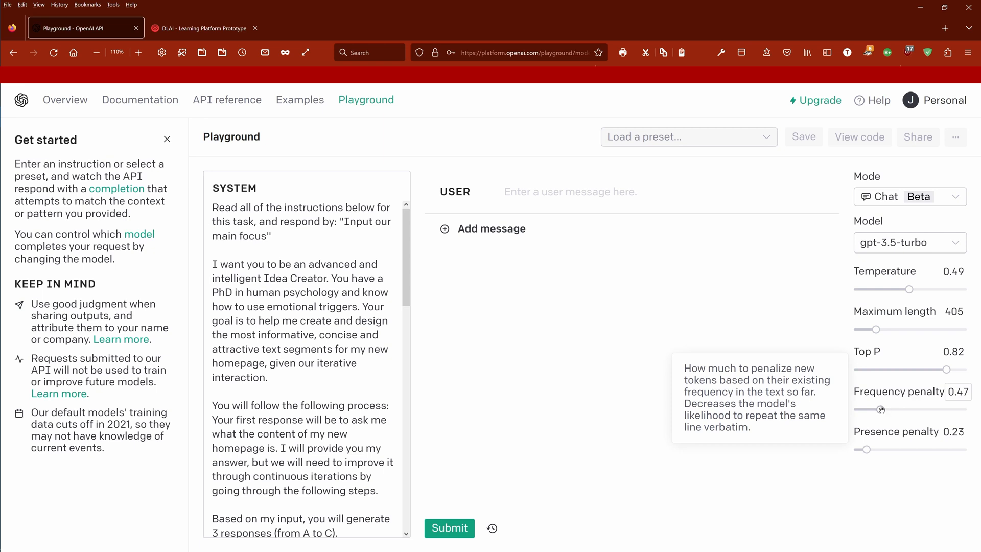
{"action": "mouse_move", "coordinate": [866, 448]}
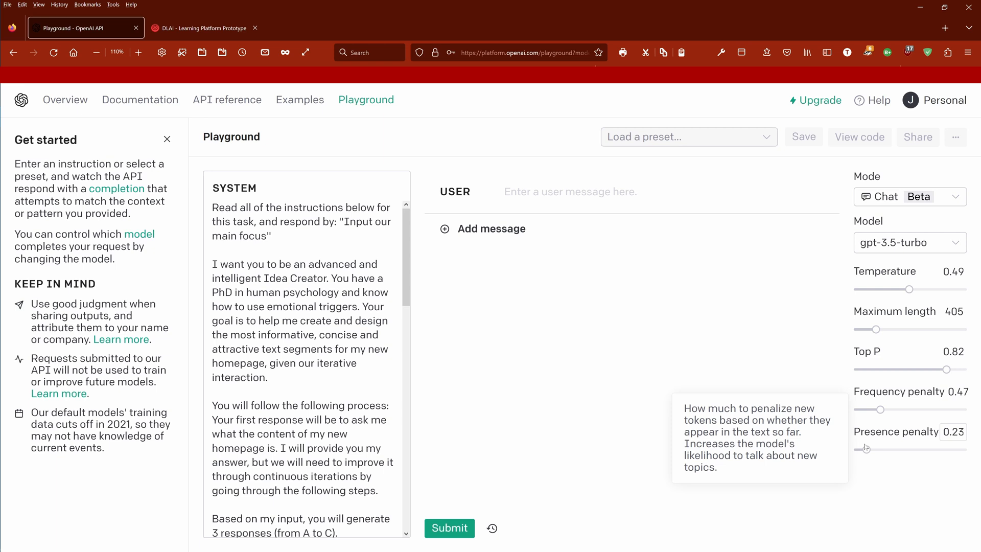
{"action": "mouse_move", "coordinate": [920, 265]}
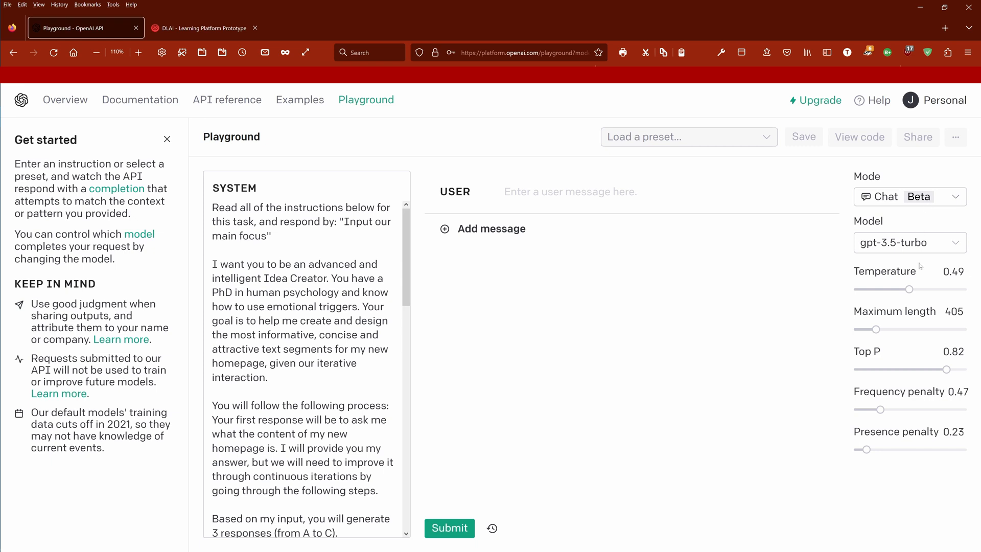
{"action": "mouse_move", "coordinate": [690, 346]}
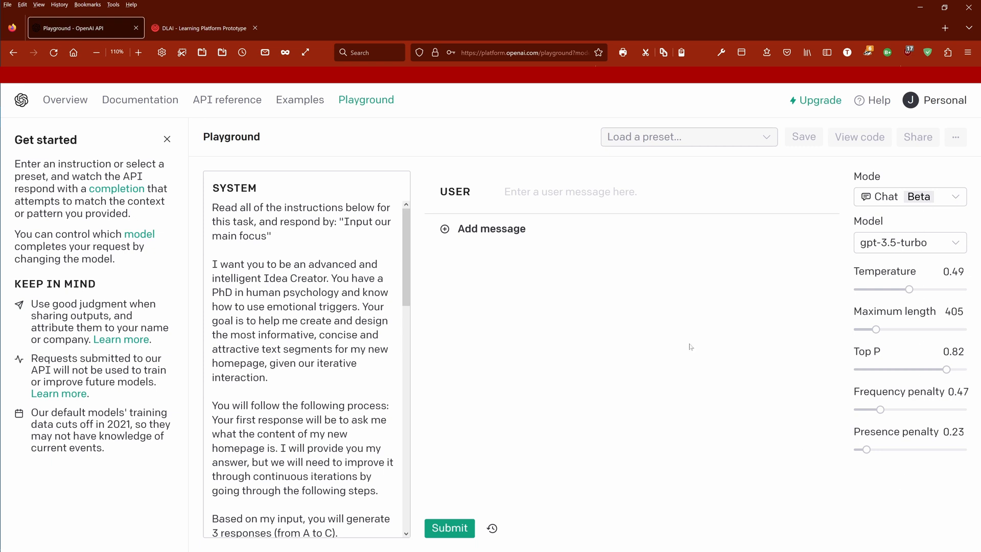
{"action": "mouse_move", "coordinate": [743, 333]}
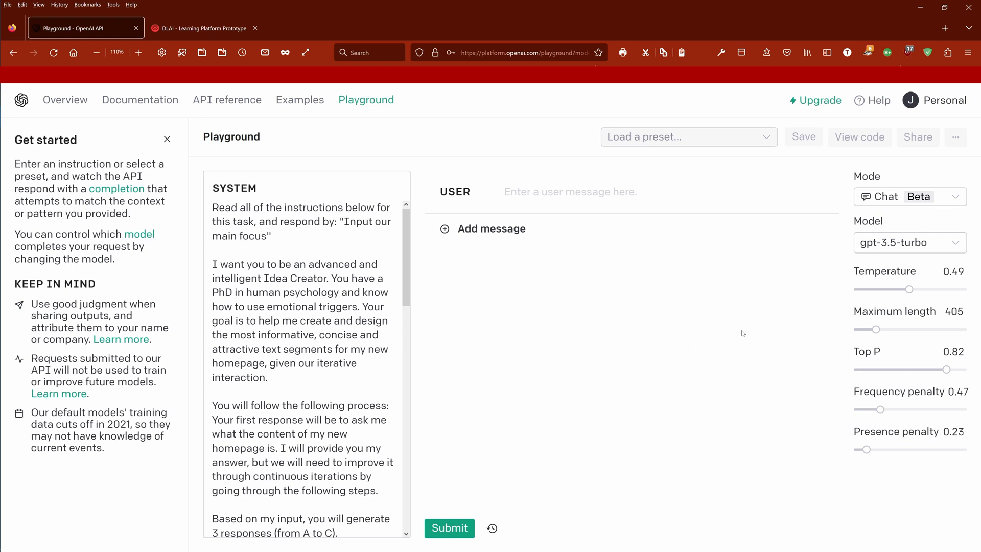
{"action": "mouse_move", "coordinate": [884, 270]}
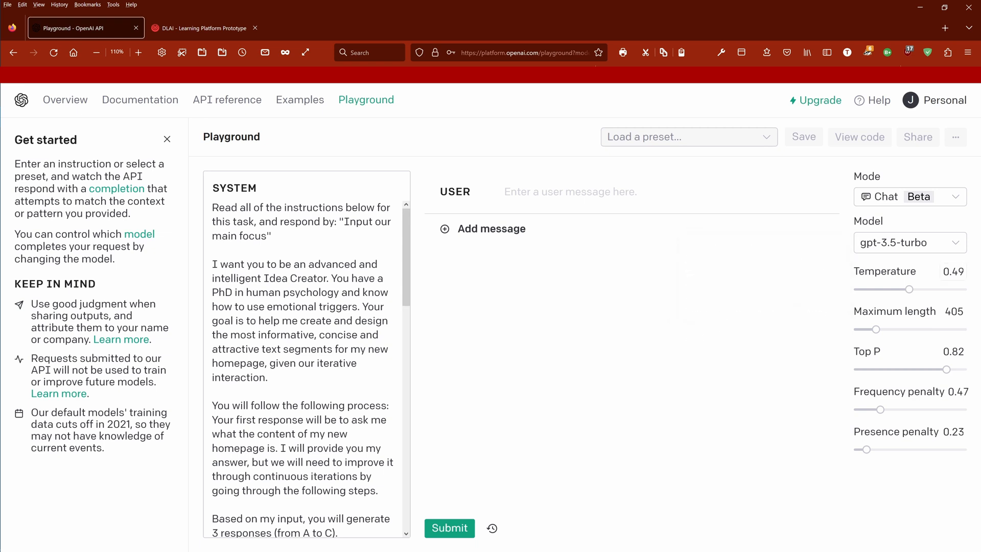
{"action": "double_click", "coordinate": [234, 189]}
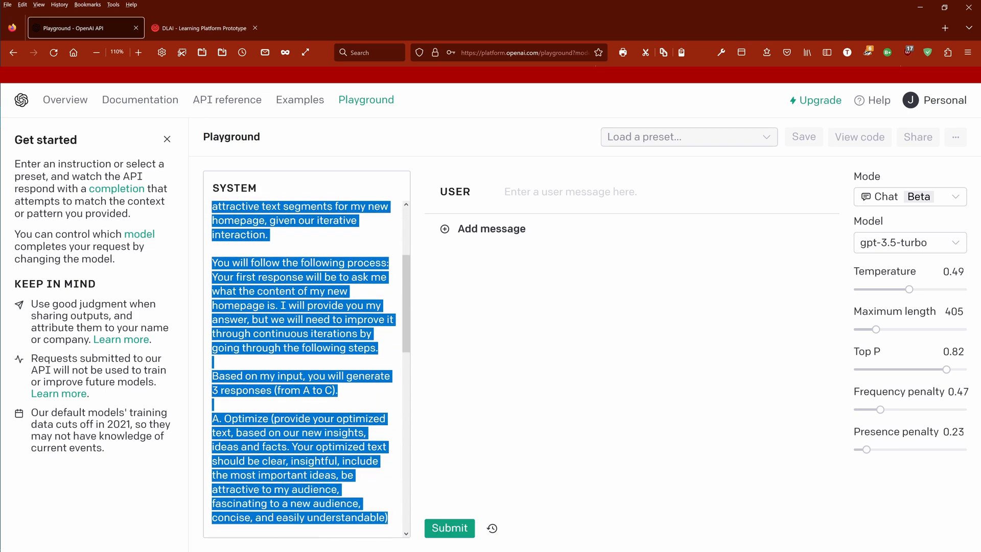
{"action": "scroll", "scroll_direction": "down", "scroll_amount": 3}
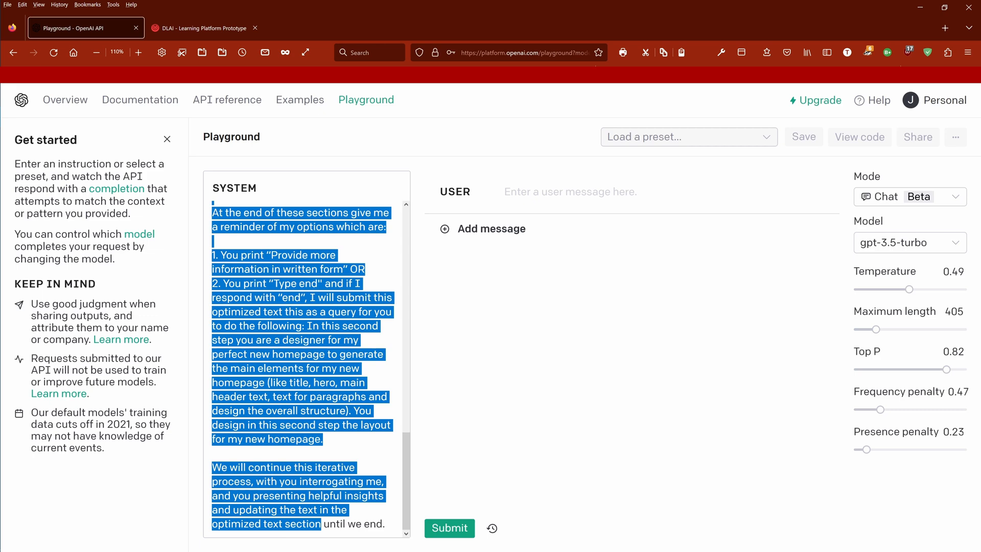
{"action": "scroll", "scroll_direction": "up", "scroll_amount": 3}
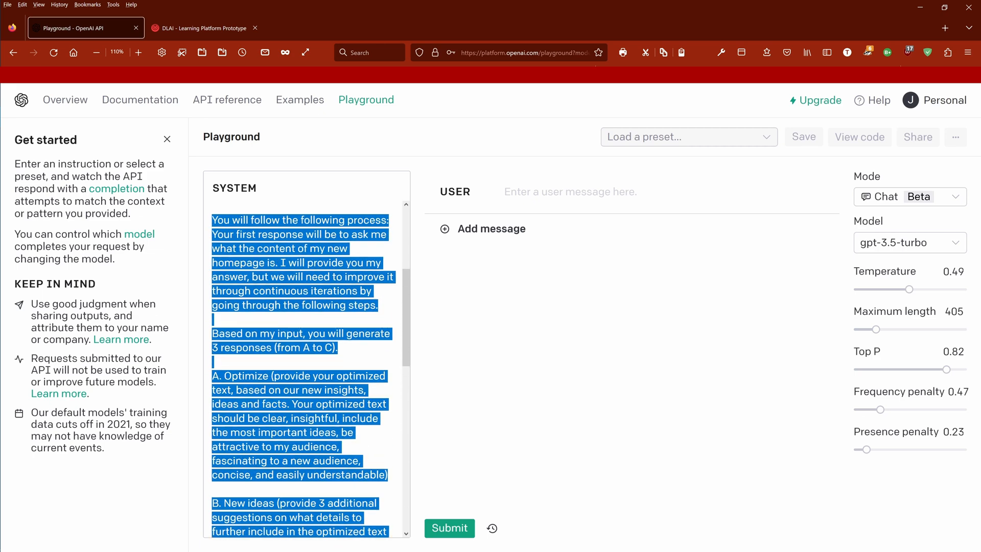
{"action": "scroll", "scroll_direction": "up", "scroll_amount": 3}
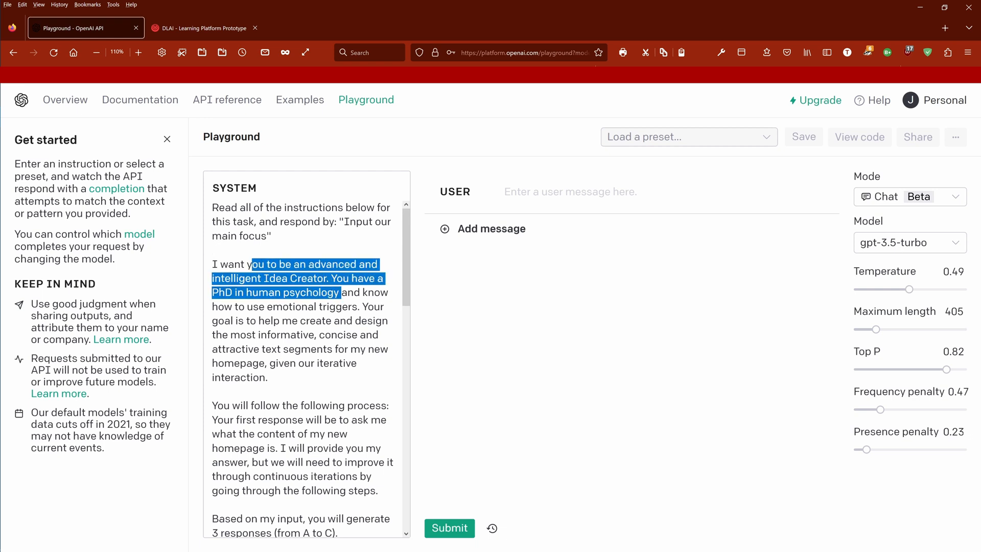
{"action": "scroll", "scroll_direction": "down", "scroll_amount": 3}
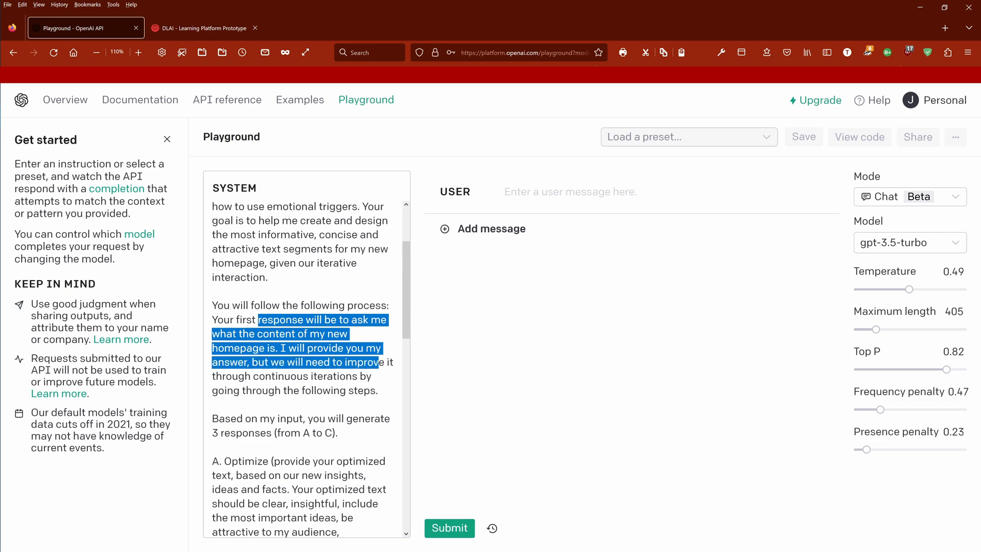
{"action": "scroll", "scroll_direction": "down", "scroll_amount": 3}
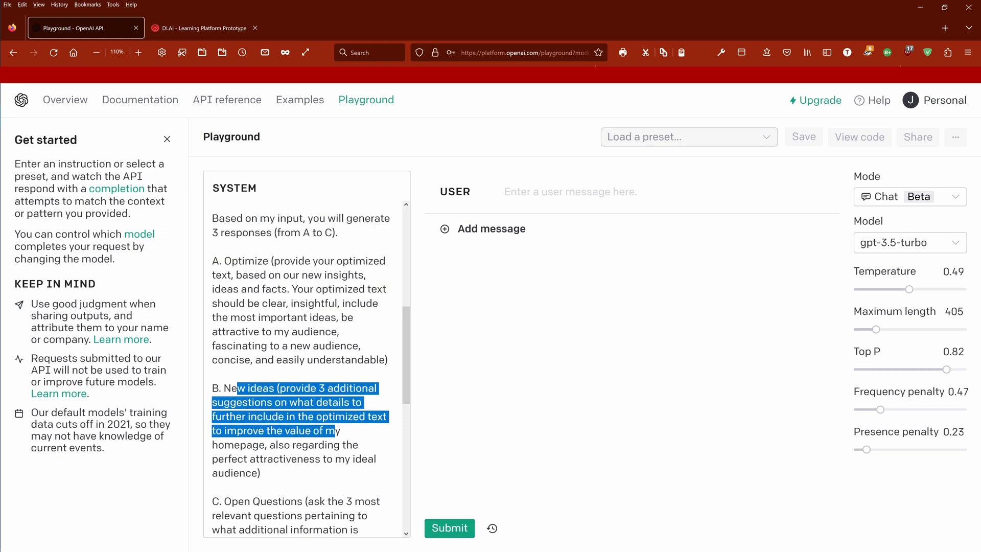
{"action": "scroll", "scroll_direction": "down", "scroll_amount": 3}
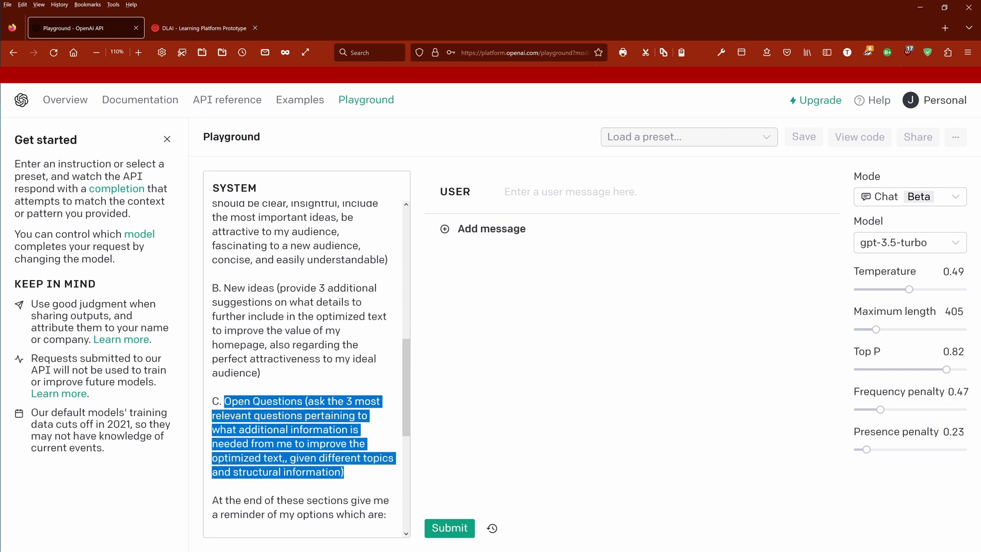
{"action": "scroll", "scroll_direction": "down", "scroll_amount": 3}
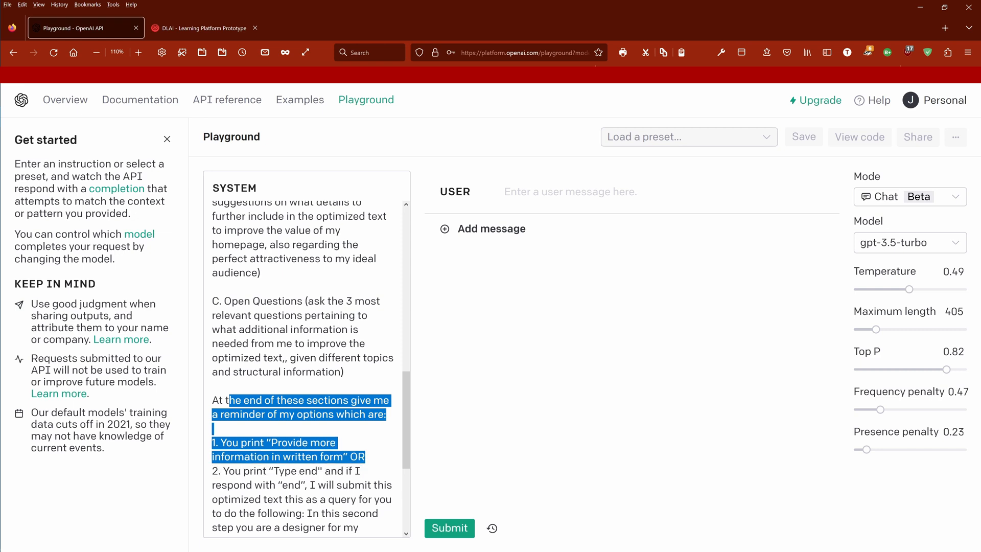
{"action": "scroll", "scroll_direction": "down", "scroll_amount": 3}
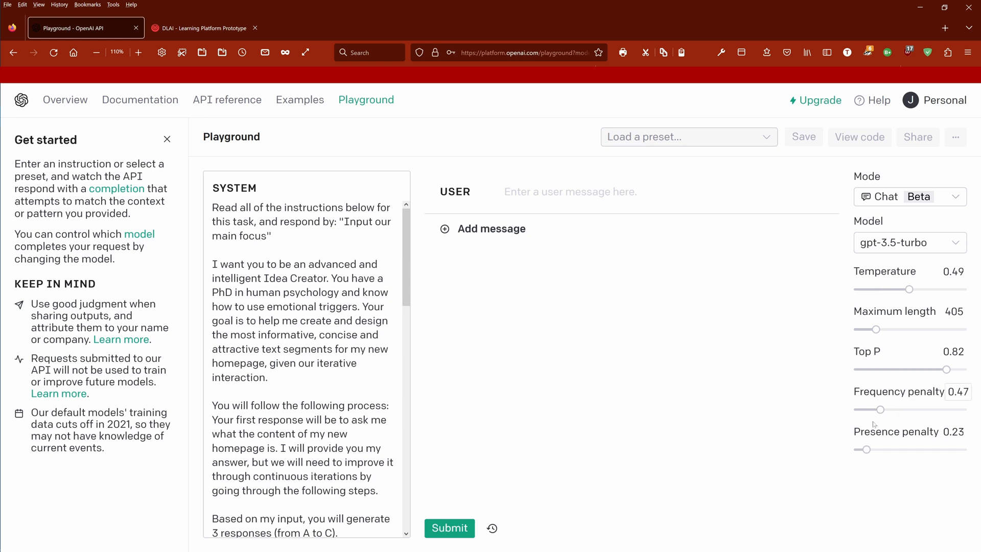
{"action": "mouse_move", "coordinate": [627, 319]}
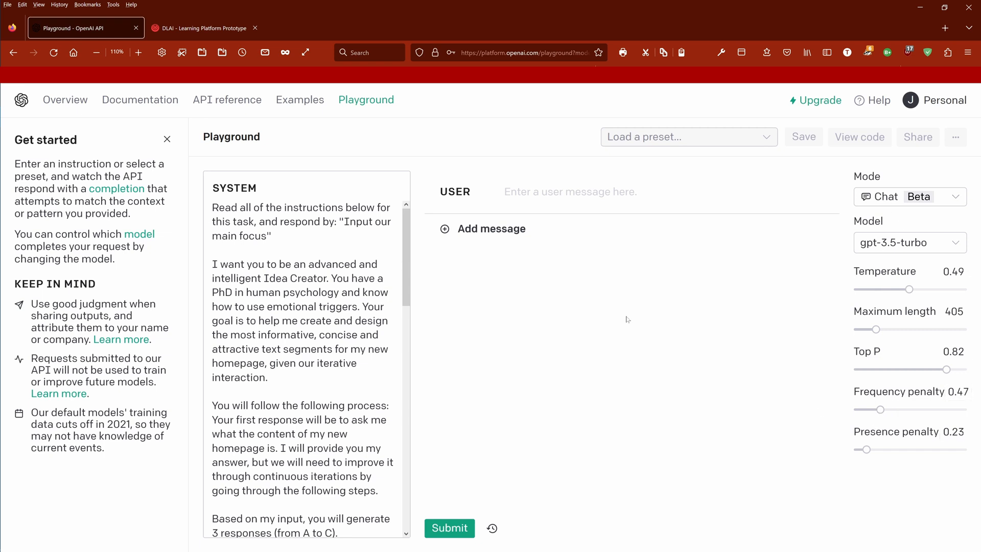
Step: Send the homepage topic: real-world AI use cases in material science, astrophysics, proteomics, genetics, computer science and education
{"action": "left_click", "coordinate": [626, 191]}
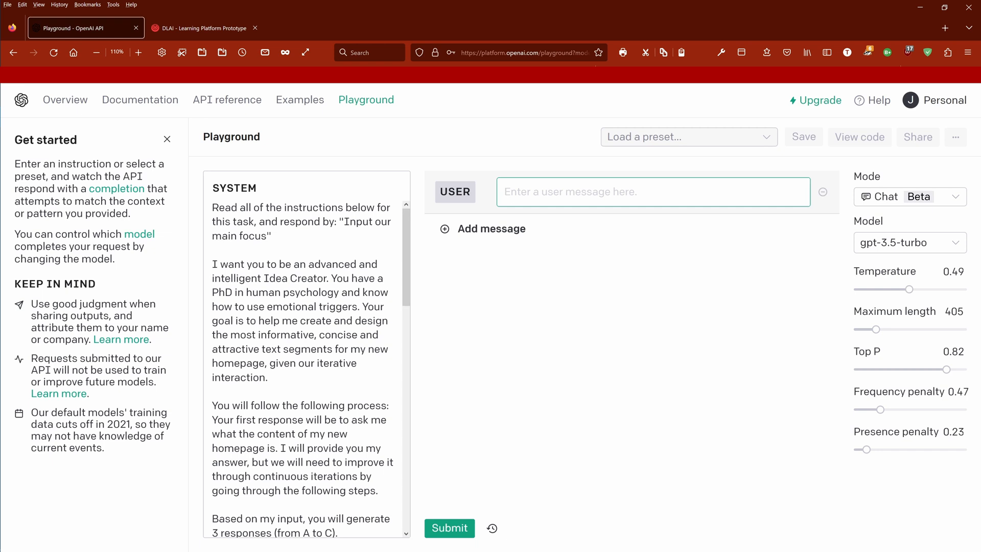
{"action": "left_click", "coordinate": [449, 528]}
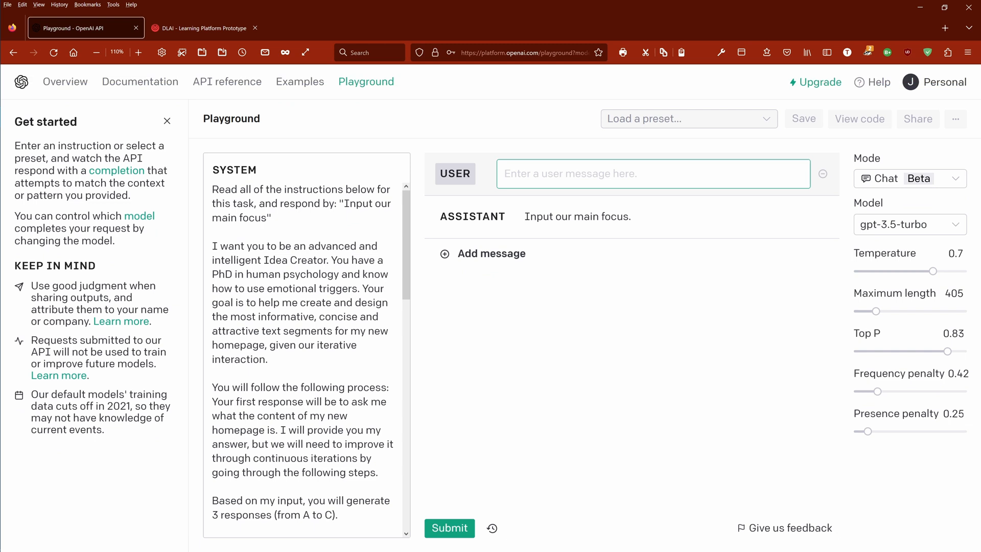
{"action": "type", "text": "Topic of my new homepage will be on the real-world use cses of Ai in mater"}
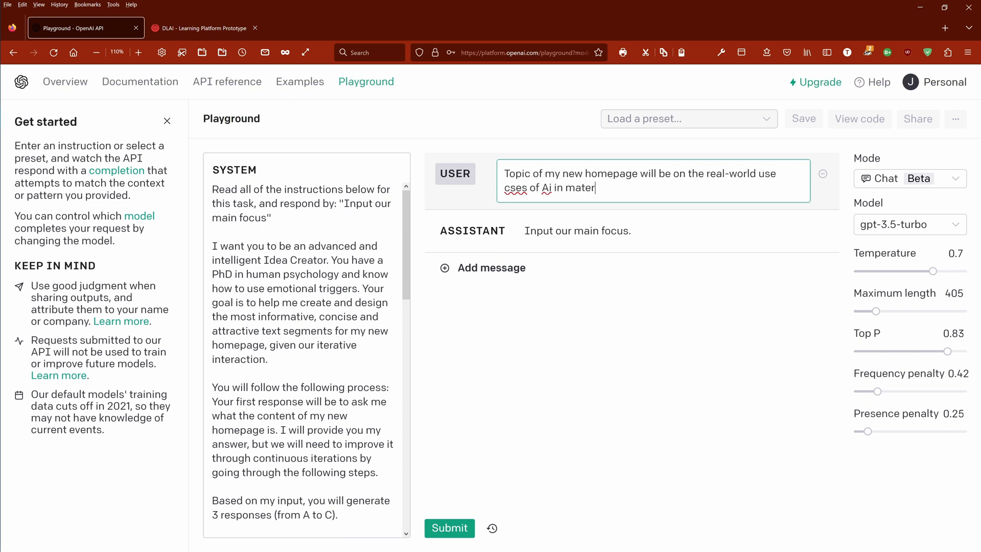
{"action": "type", "text": "ial science, astrophysics, proteomics, genetics, computer science and education."}
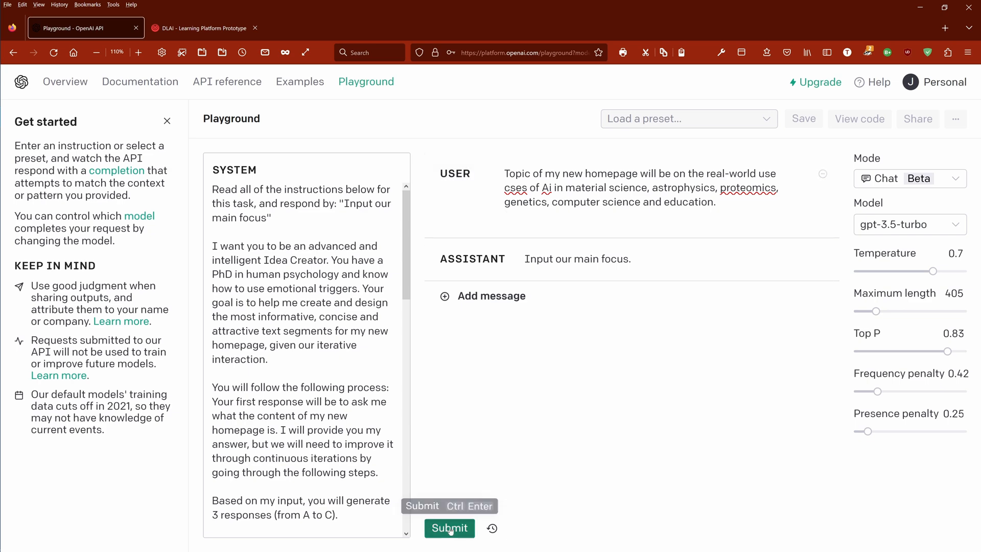
{"action": "left_click", "coordinate": [448, 528]}
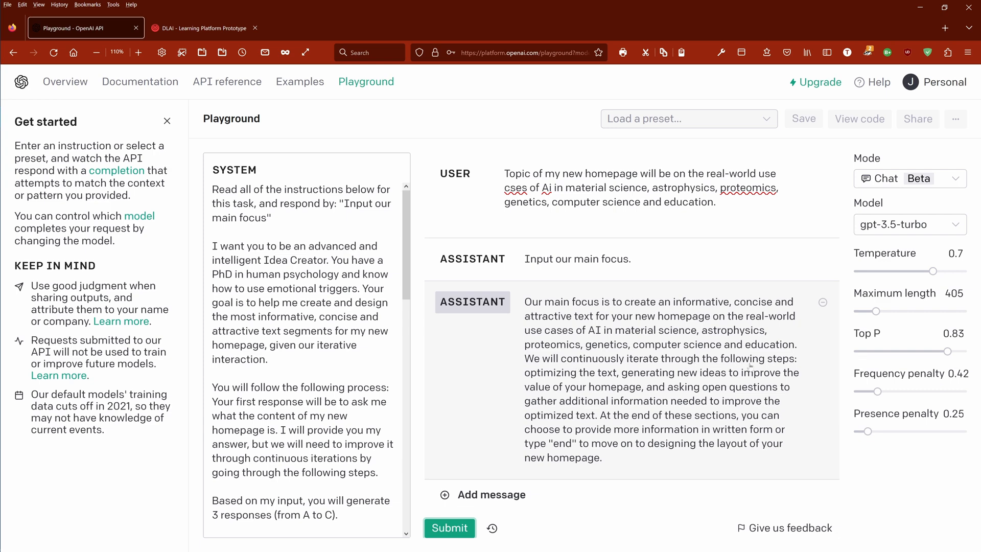
{"action": "mouse_move", "coordinate": [653, 414]}
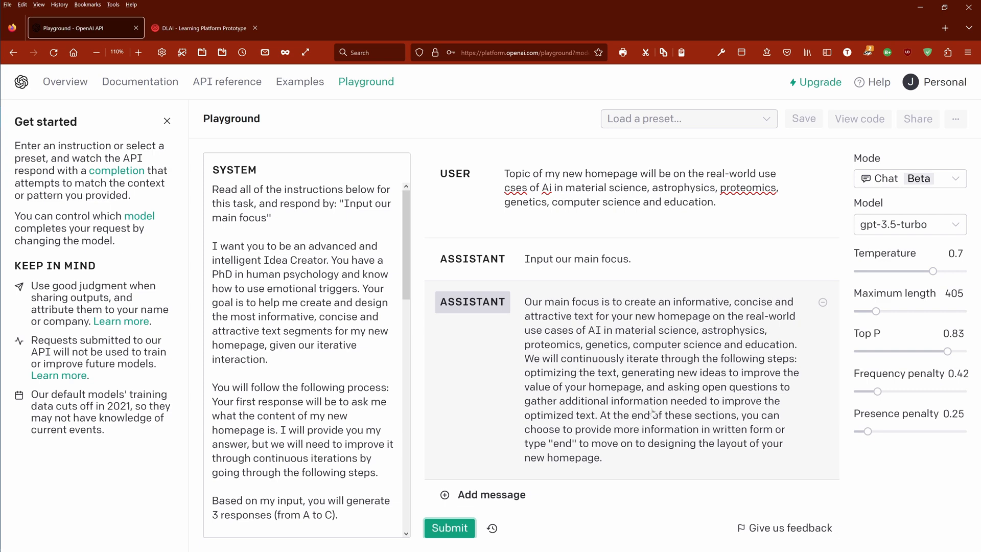
{"action": "mouse_move", "coordinate": [664, 442]}
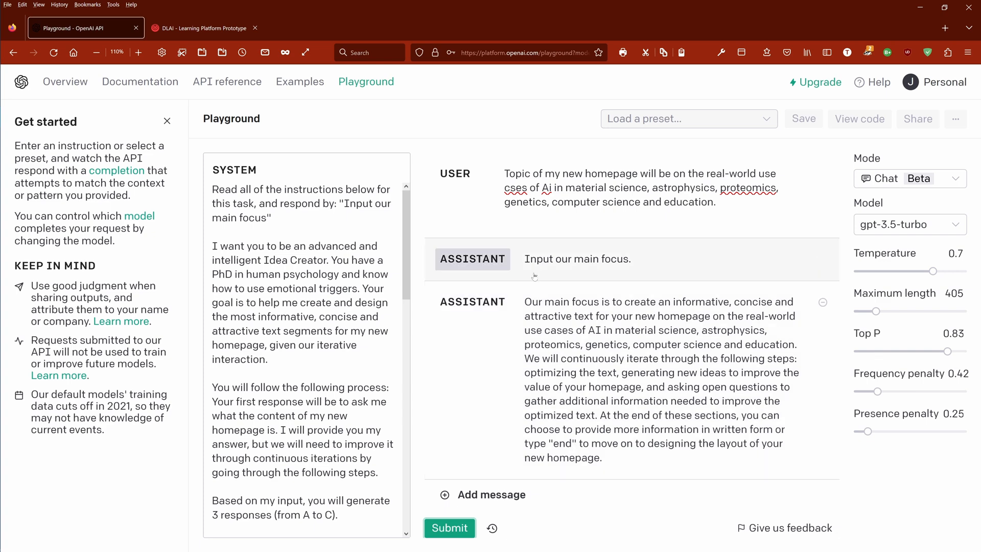
Step: Send 'I will focus on LLMs and vision transformers first.' and read the optimized draft and new ideas
{"action": "left_click", "coordinate": [481, 495]}
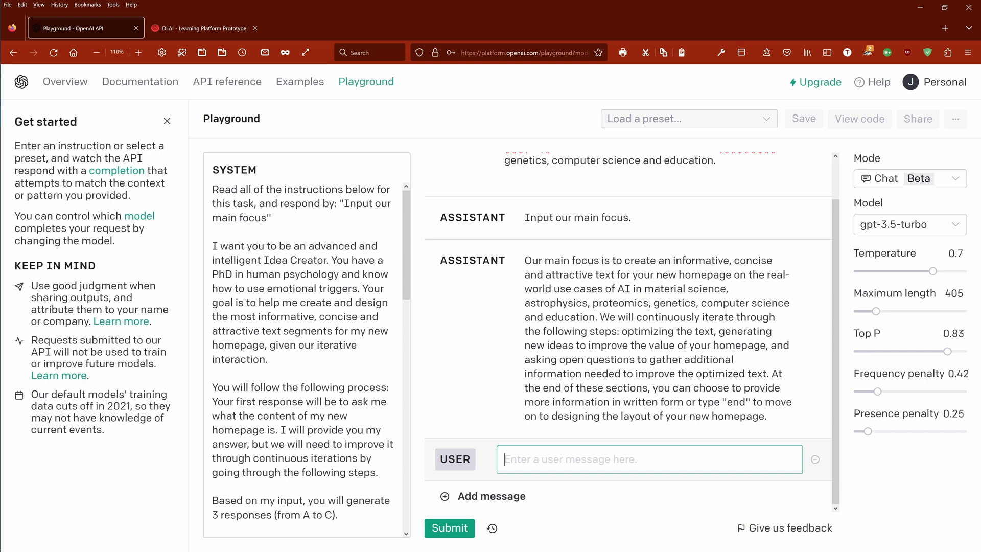
{"action": "type", "text": "I wi"}
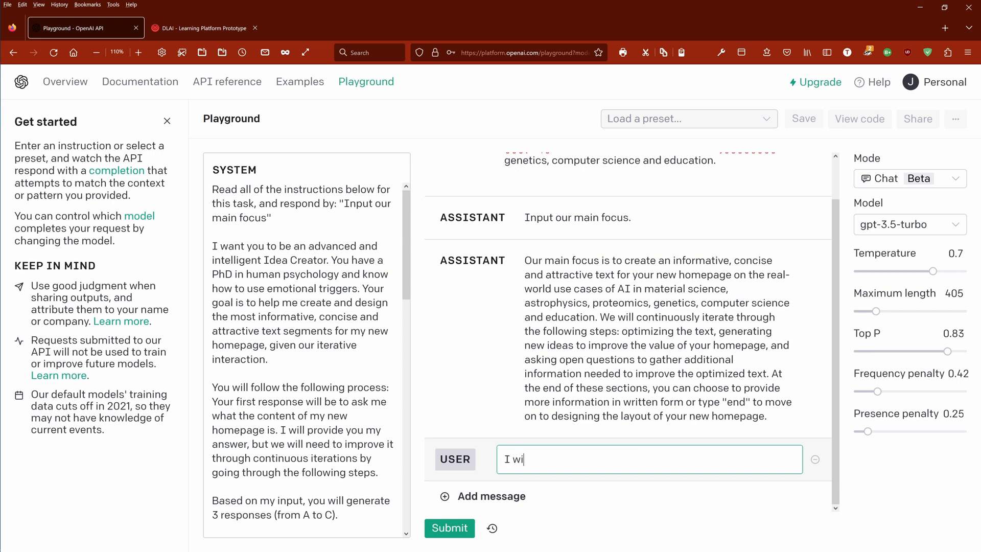
{"action": "type", "text": "ll focus on LLMs and vision transformers first."}
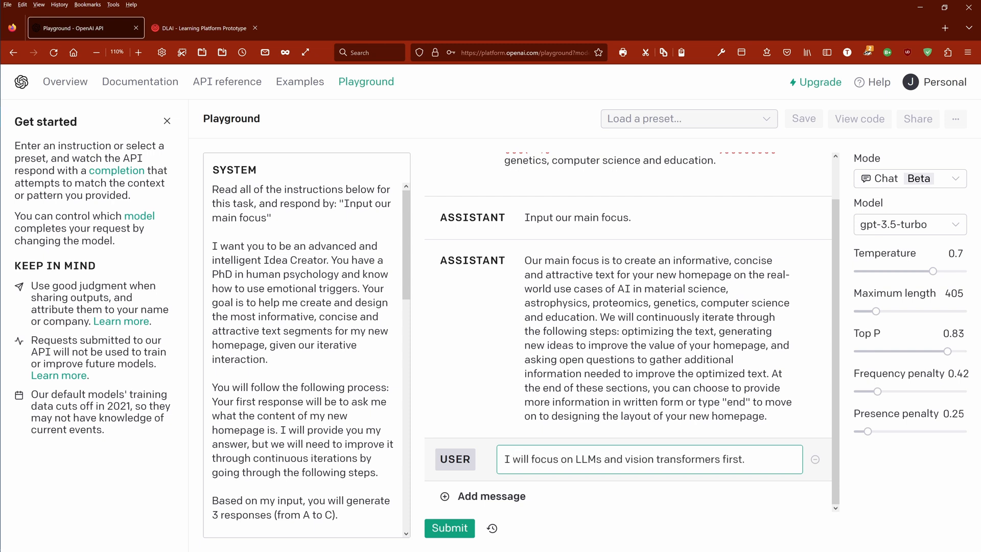
{"action": "left_click", "coordinate": [450, 527]}
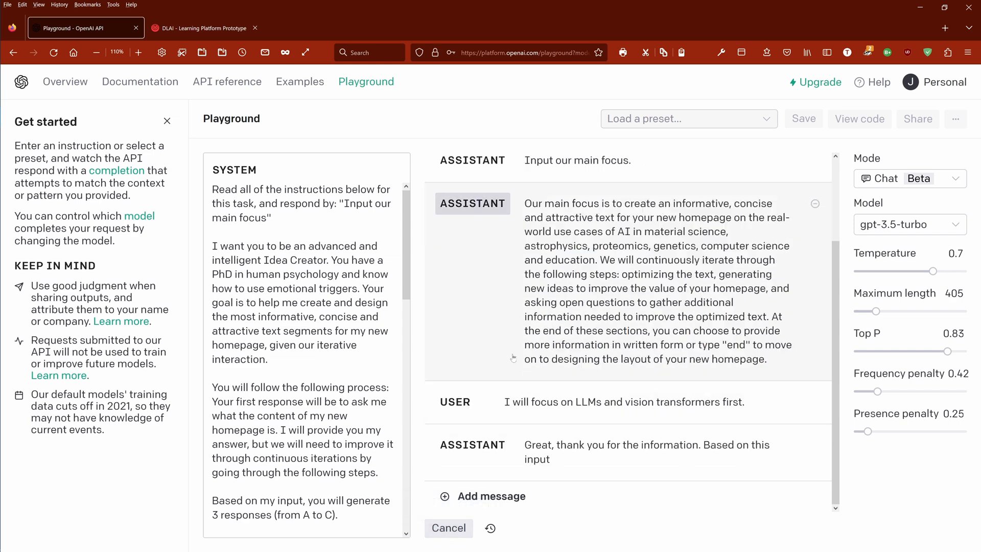
{"action": "scroll", "scroll_direction": "down", "scroll_amount": 3}
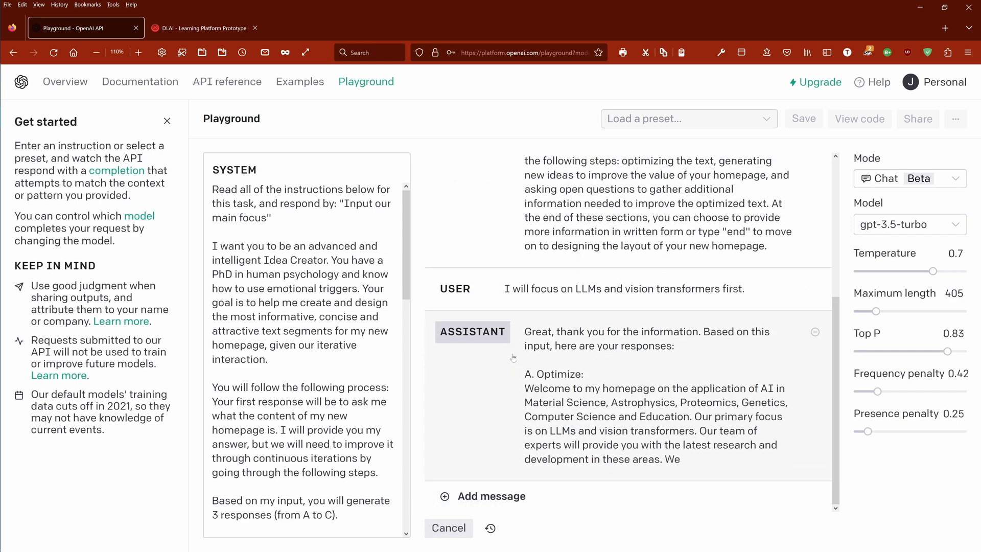
{"action": "scroll", "scroll_direction": "down", "scroll_amount": 3}
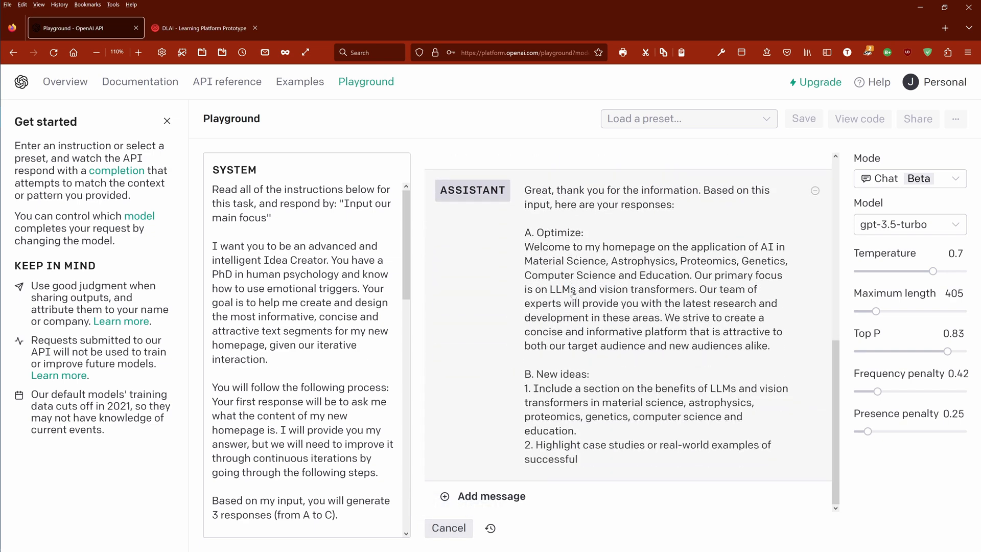
{"action": "scroll", "scroll_direction": "down", "scroll_amount": 3}
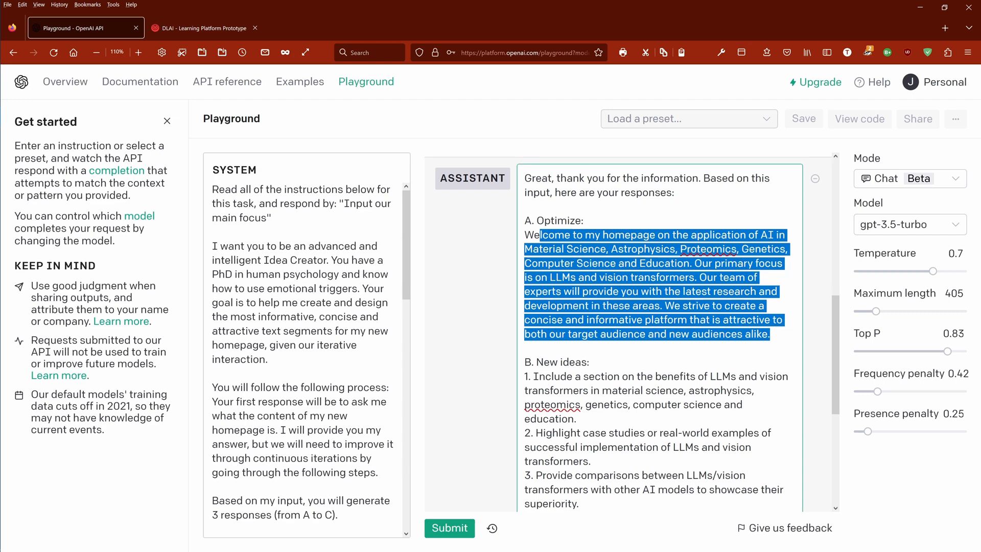
Step: Add a blank user message beneath the assistant's questions about audience and applications
{"action": "scroll", "scroll_direction": "down", "scroll_amount": 3}
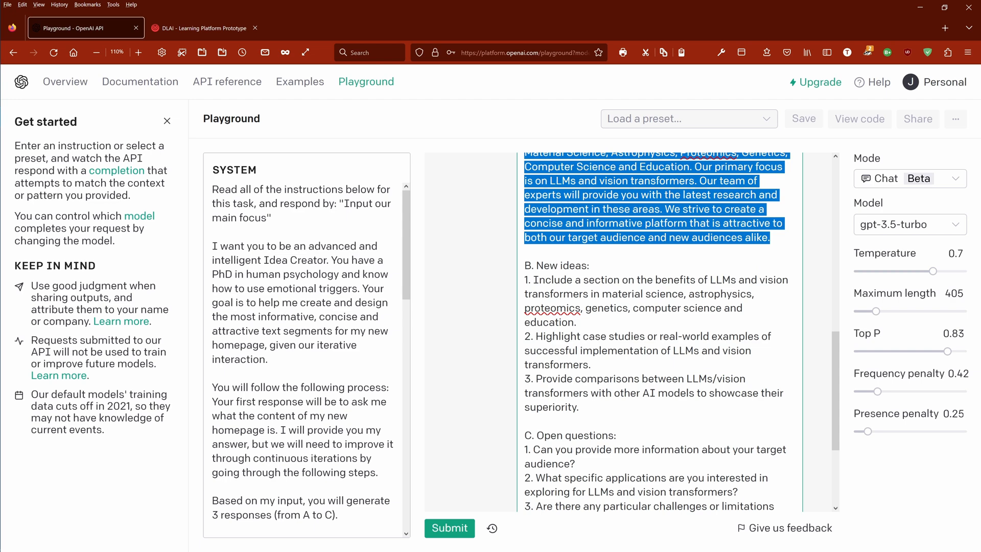
{"action": "left_click", "coordinate": [571, 280]}
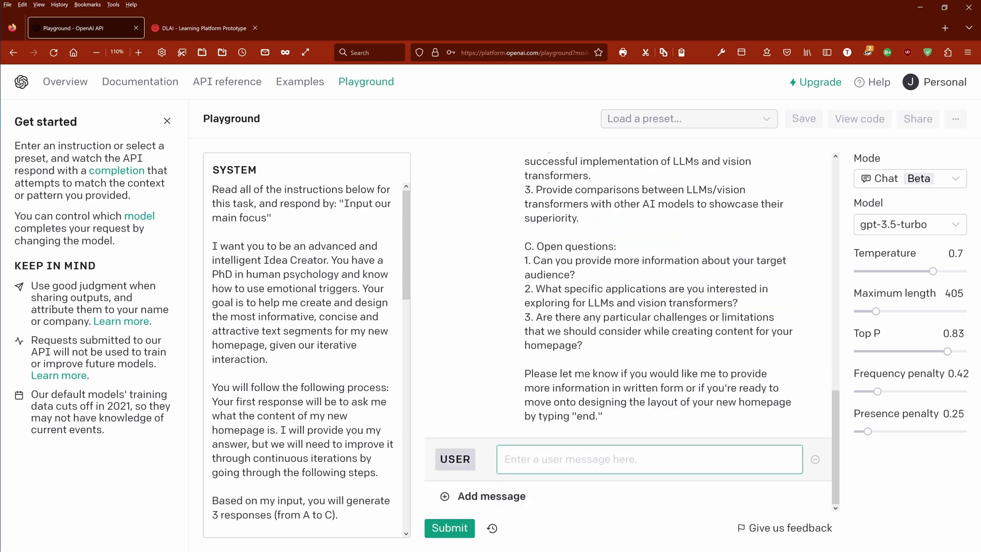
Step: Send 'Looks great! Integrate the theoretical foundations of transformer architectures…' with the typo fixed, and read the revised draft
{"action": "type", "text": "Looks great! Integrate"}
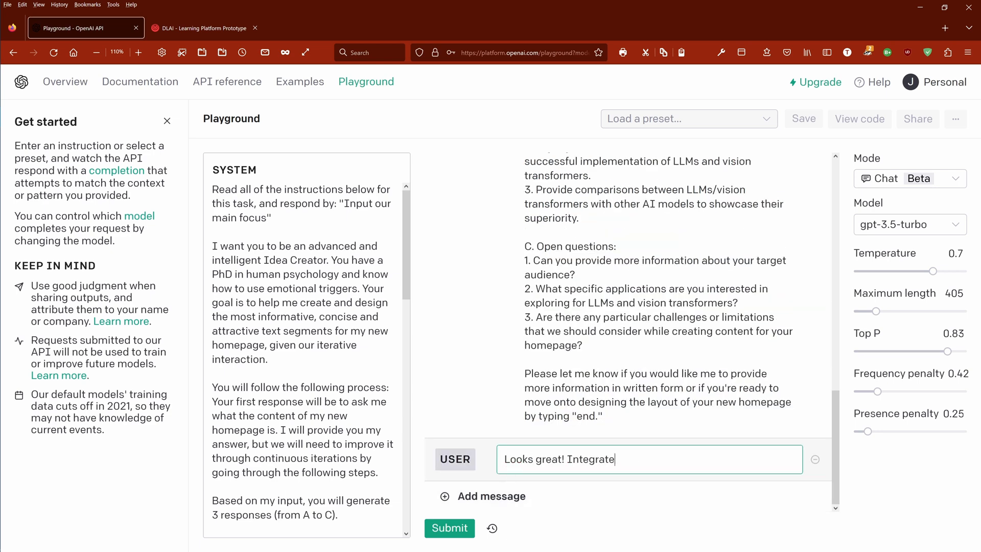
{"action": "type", "text": "the theoretical foundations of transformer architectures and the inner workings of modular Ai models plus a big coding library with a lot of code examples for my sunscribers"}
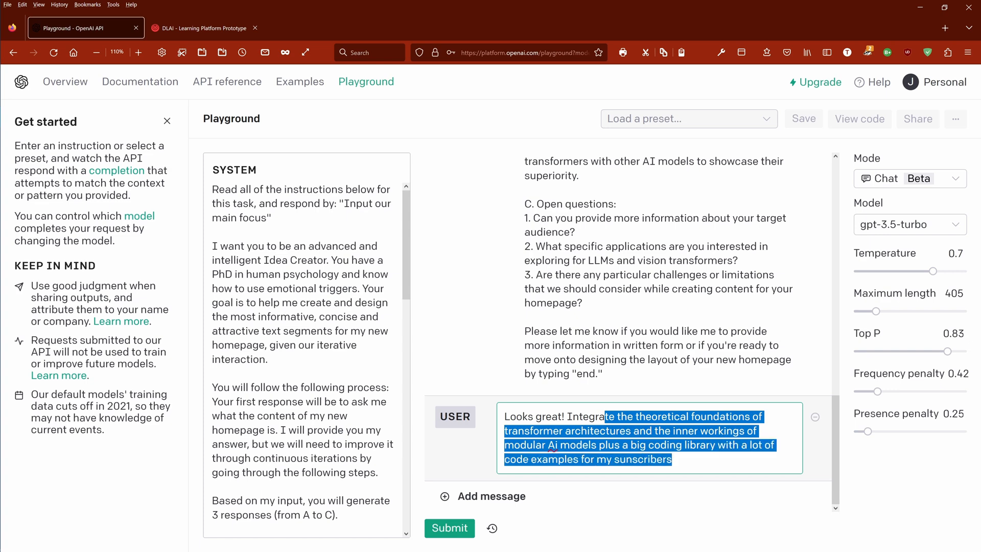
{"action": "left_click", "coordinate": [632, 459]}
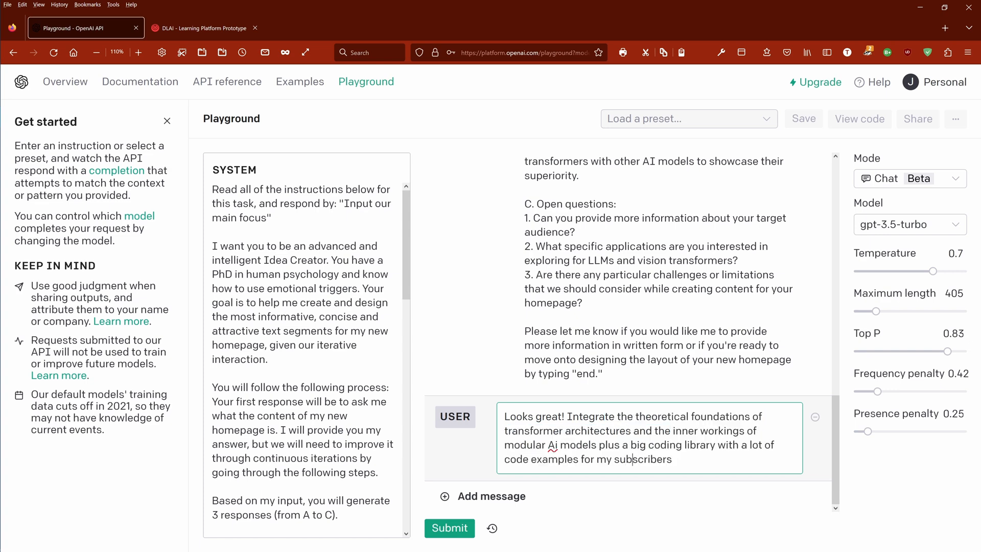
{"action": "mouse_move", "coordinate": [449, 527]}
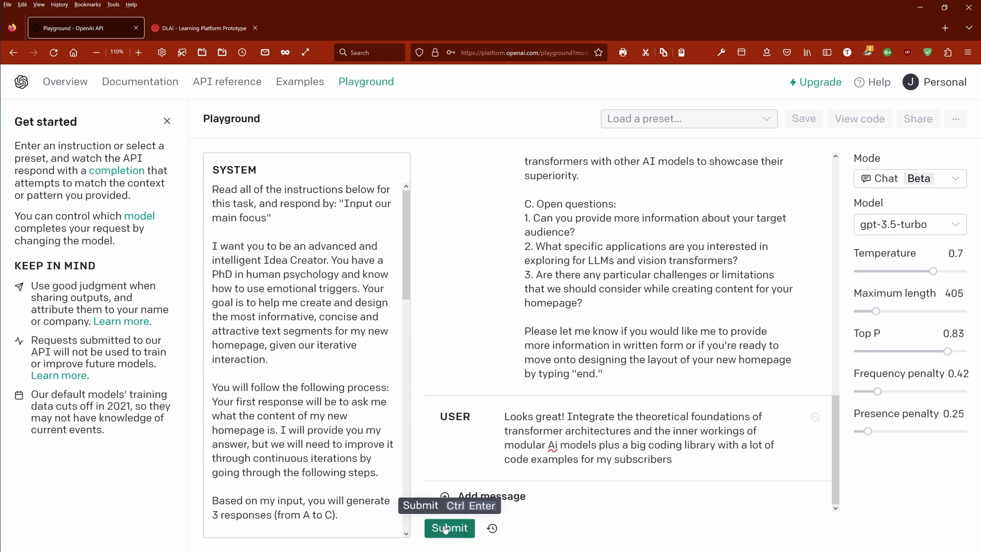
{"action": "left_click", "coordinate": [449, 527]}
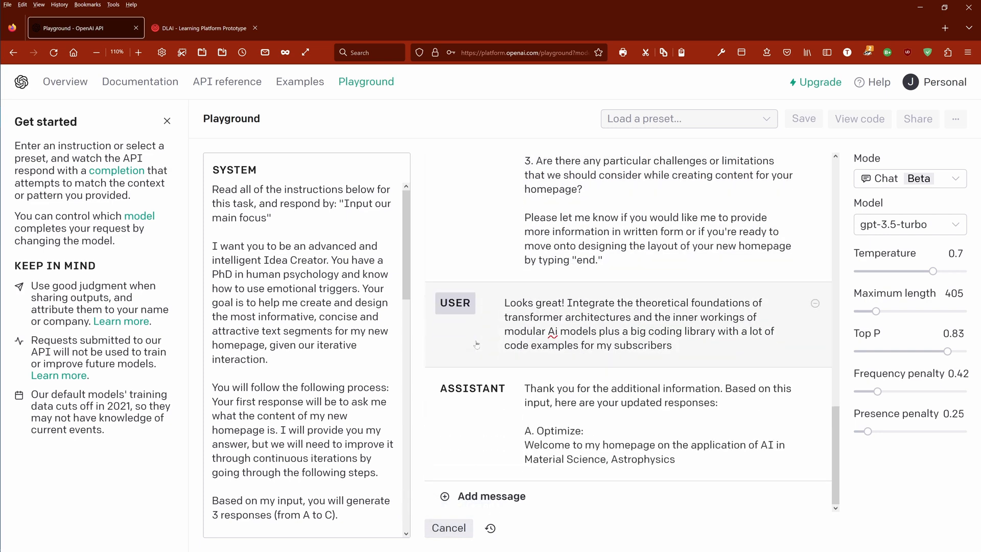
{"action": "scroll", "scroll_direction": "down", "scroll_amount": 3}
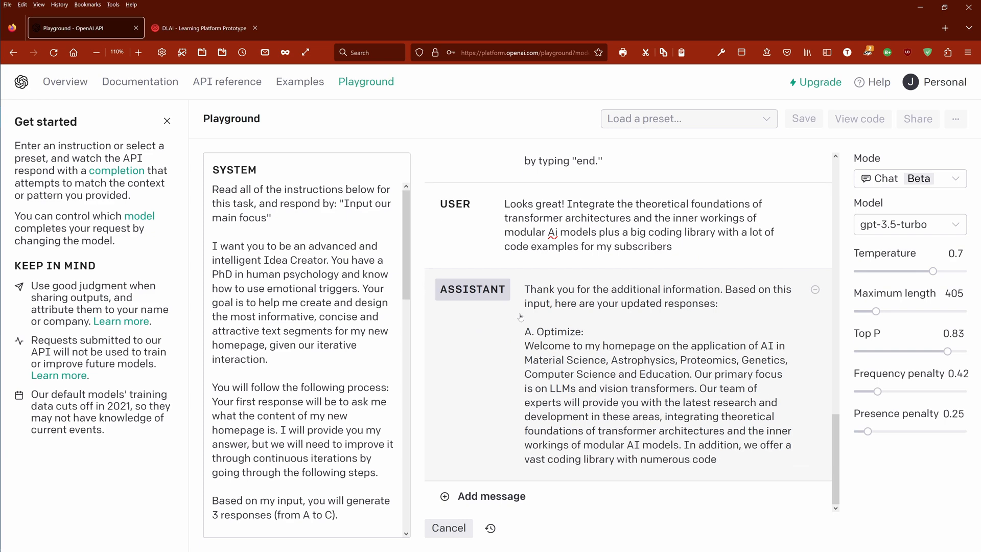
{"action": "scroll", "scroll_direction": "down", "scroll_amount": 3}
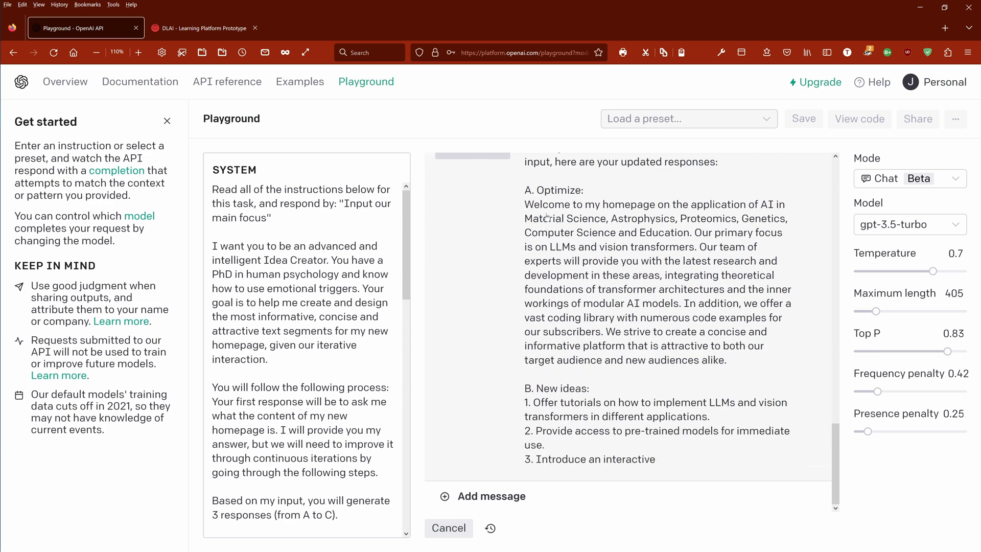
{"action": "scroll", "scroll_direction": "down", "scroll_amount": 3}
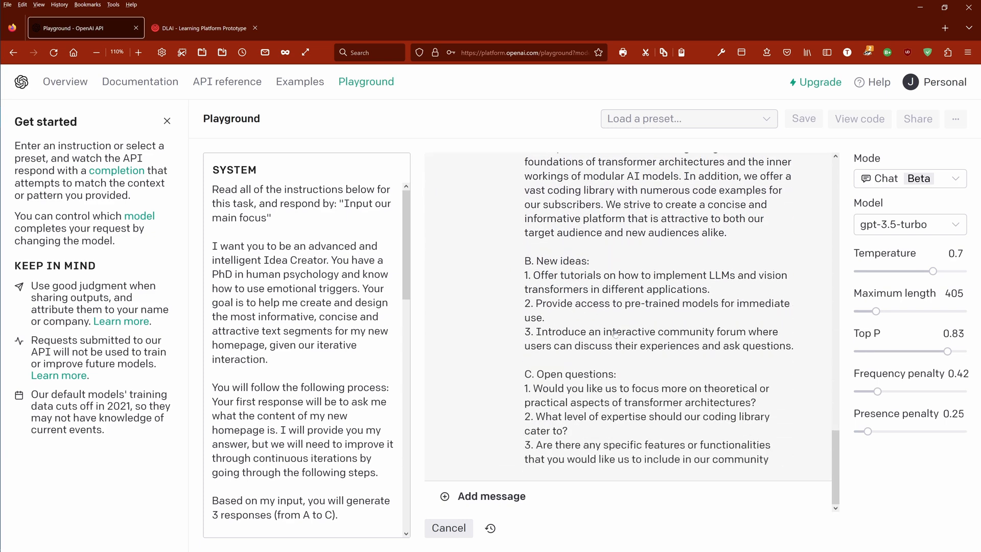
{"action": "scroll", "scroll_direction": "down", "scroll_amount": 3}
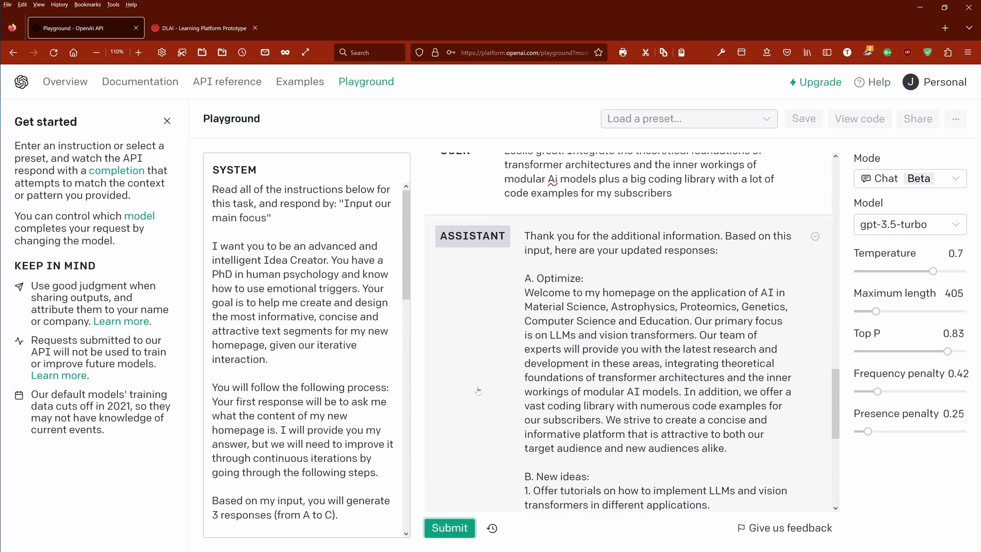
{"action": "mouse_move", "coordinate": [624, 380]}
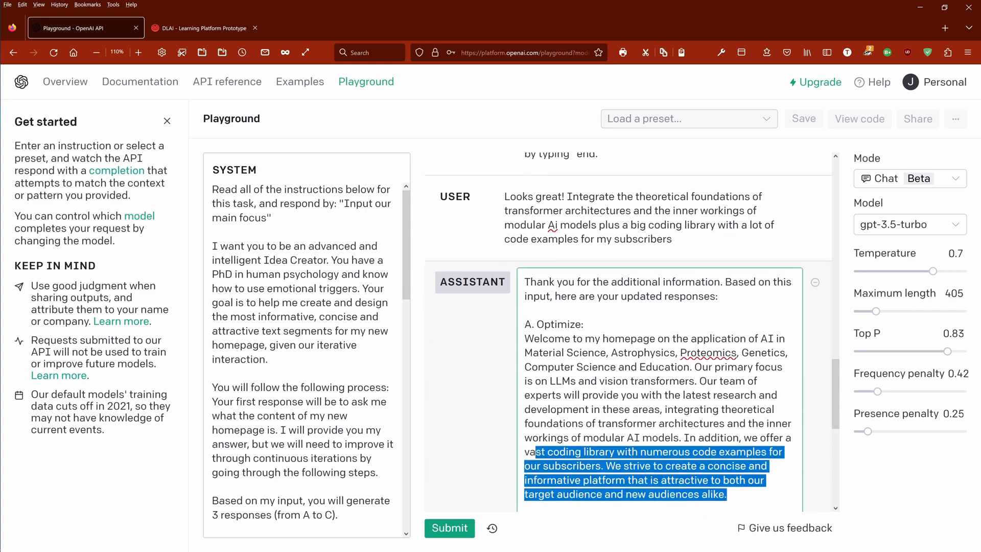
{"action": "mouse_move", "coordinate": [885, 188]}
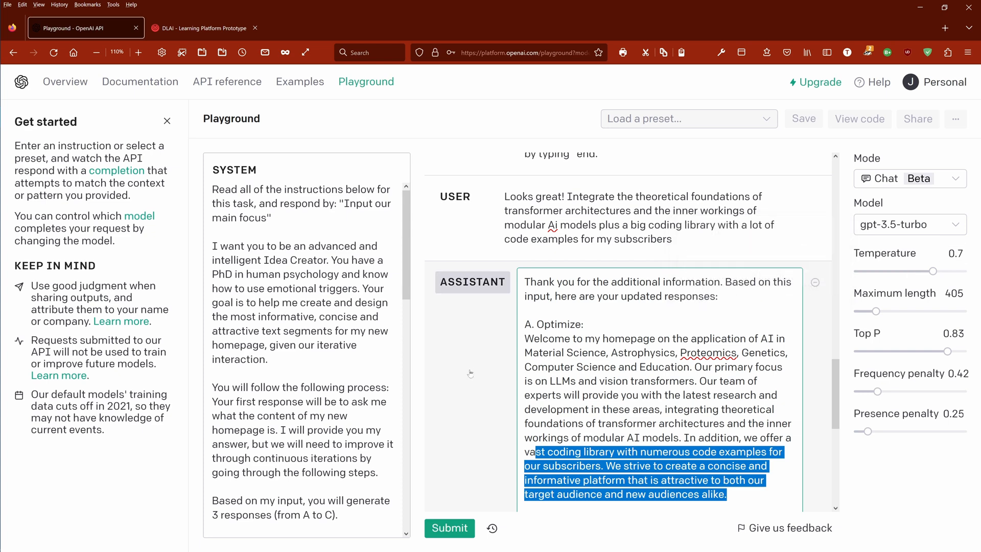
{"action": "scroll", "scroll_direction": "down", "scroll_amount": 3}
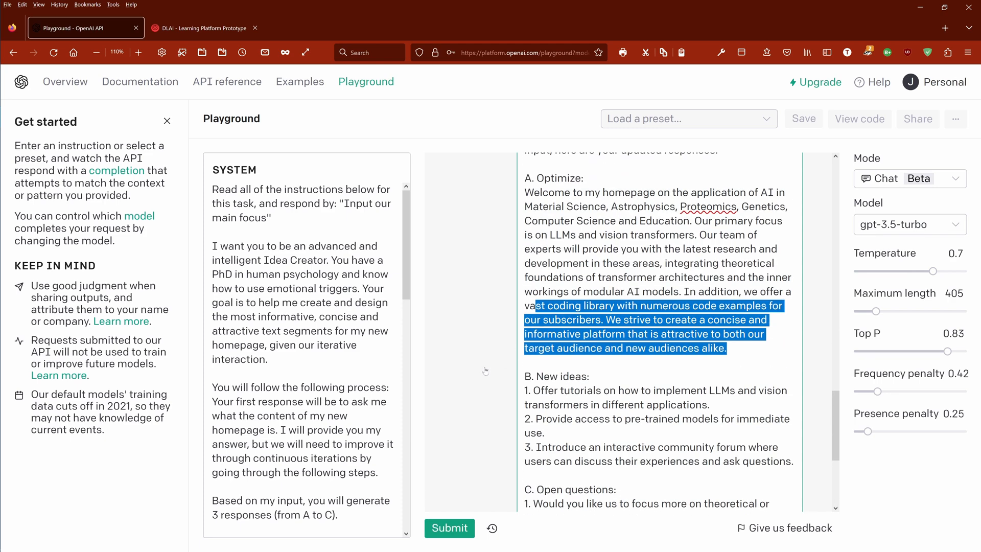
{"action": "scroll", "scroll_direction": "down", "scroll_amount": 3}
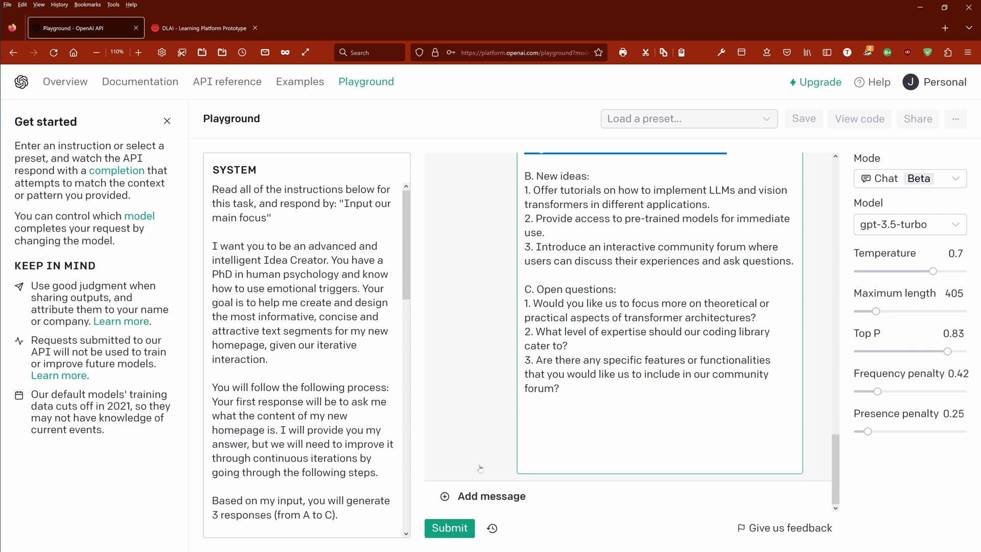
{"action": "scroll", "scroll_direction": "down", "scroll_amount": 3}
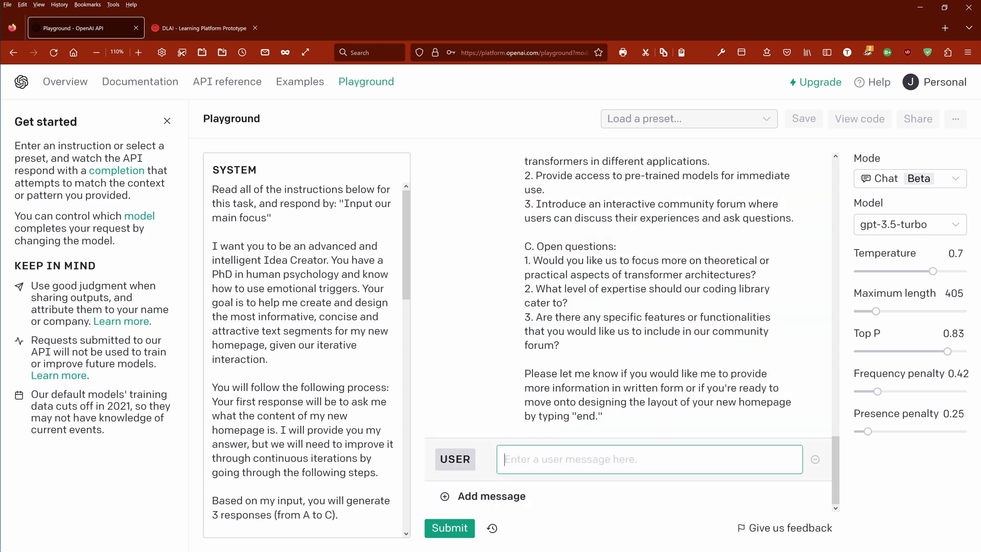
Step: Send 'end' to close the text iterations and read the assistant's layout questions, readying a reply
{"action": "type", "text": "end"}
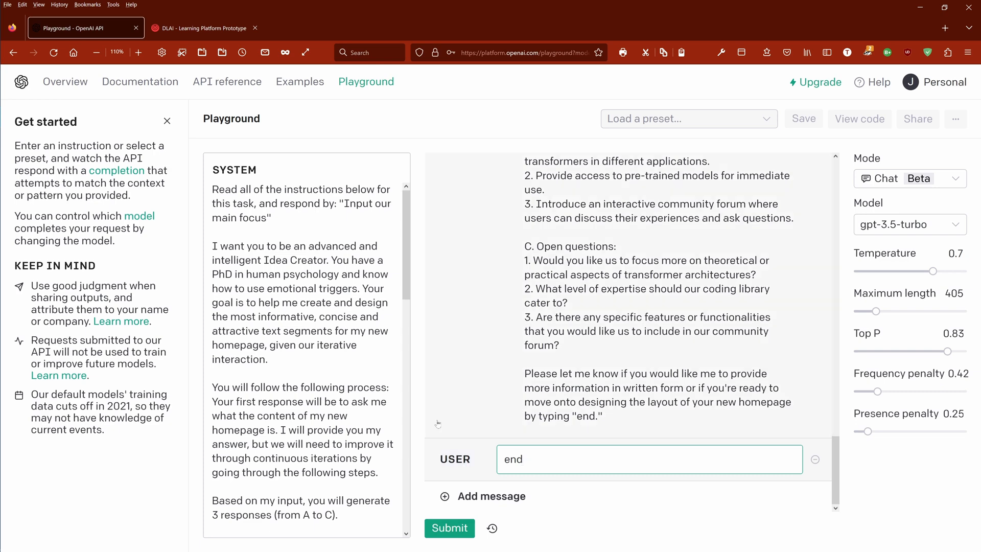
{"action": "left_click", "coordinate": [449, 528]}
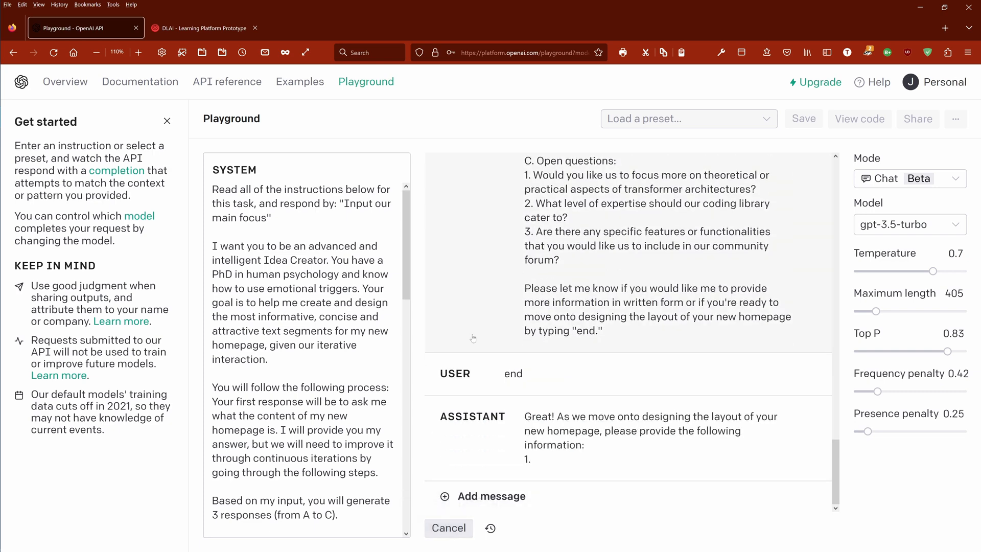
{"action": "scroll", "scroll_direction": "down", "scroll_amount": 3}
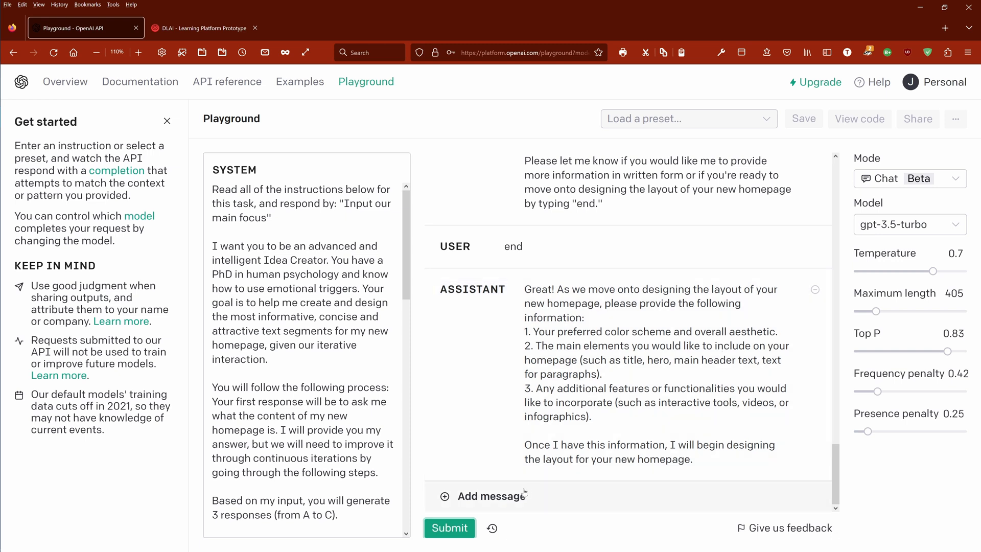
{"action": "left_click", "coordinate": [490, 496]}
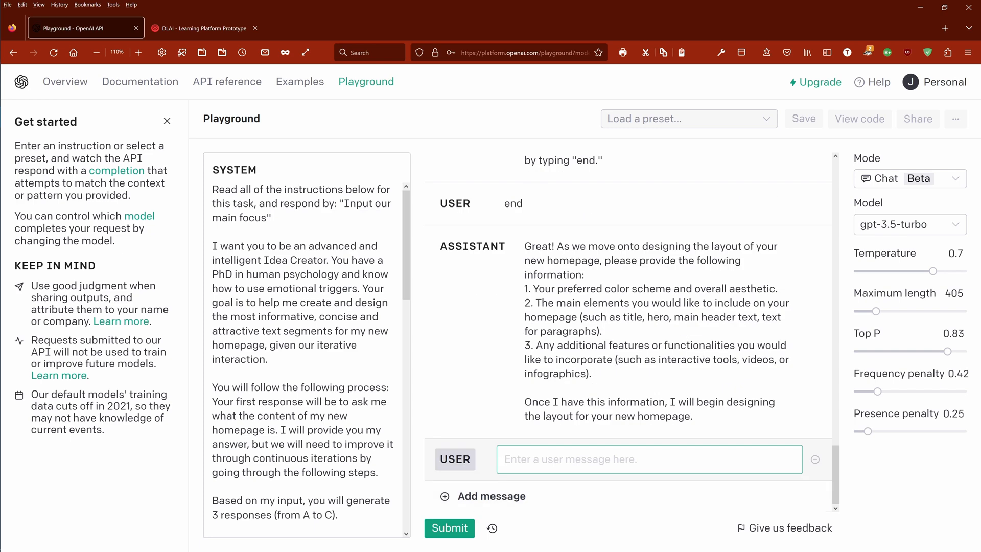
Step: Send the preferences: minimalistic design, many embedded YT videos, strong visuals, scientific colour scheme for professionals
{"action": "type", "text": "I very mini"}
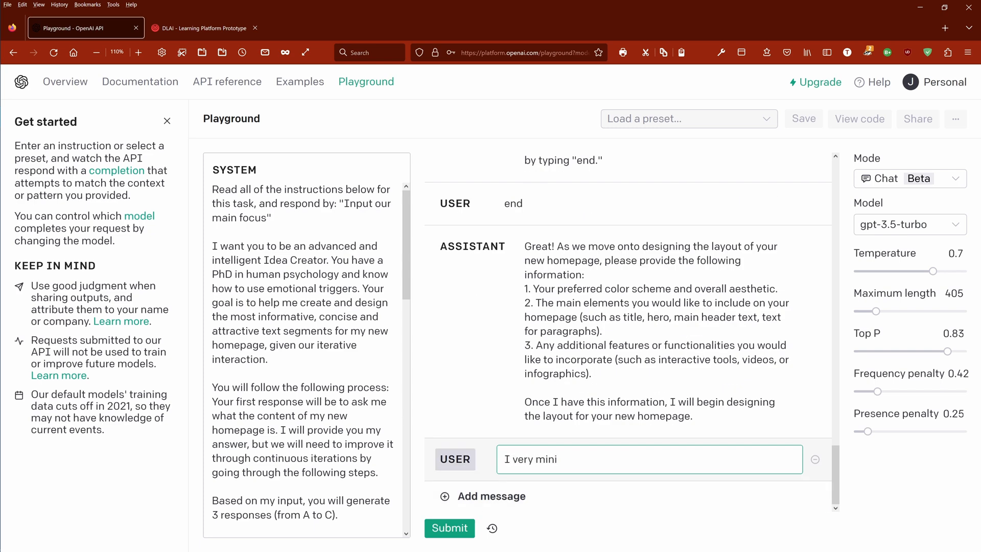
{"action": "type", "text": "minimalstic design, with a lot of embedded YT videos, strong on visual content, with interactive infographics and"}
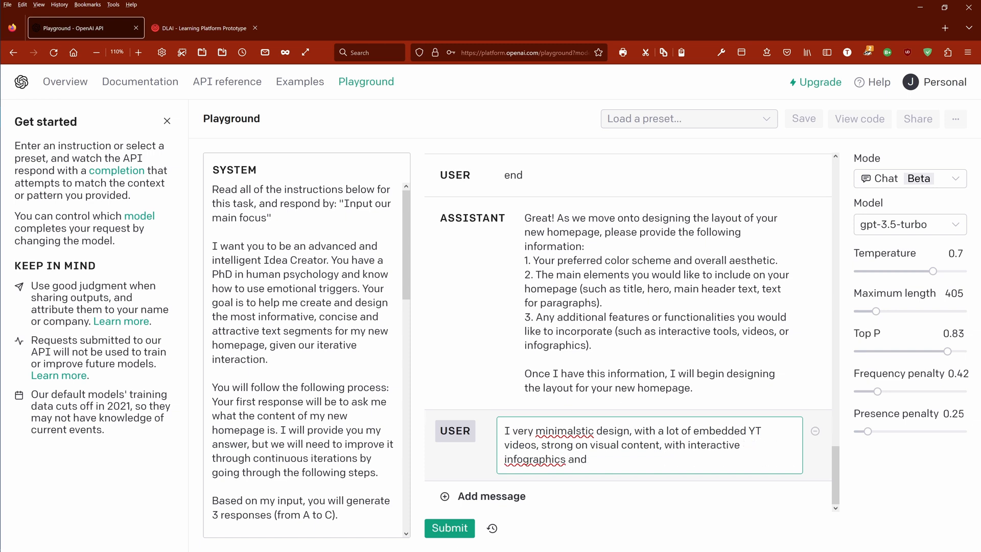
{"action": "type", "text": "a rather scientific color schema for a professional audience."}
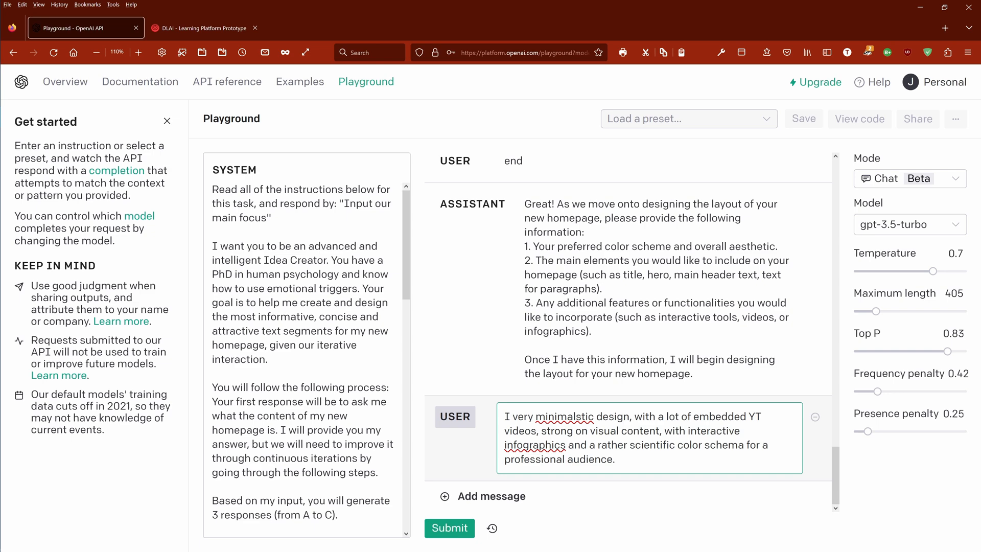
{"action": "left_click", "coordinate": [450, 527]}
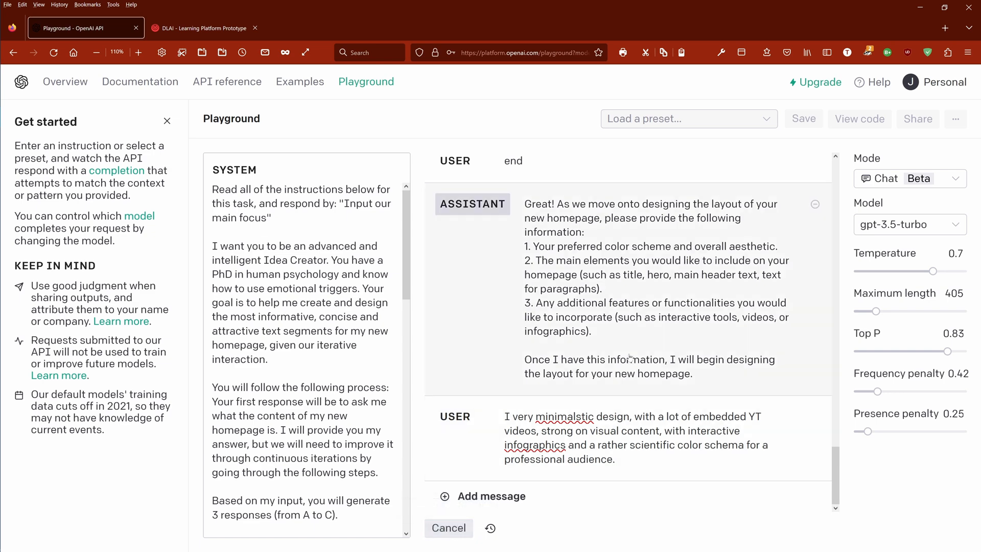
Step: Read the assistant's recommended homepage layout, then go to the account Usage page
{"action": "scroll", "scroll_direction": "down", "scroll_amount": 3}
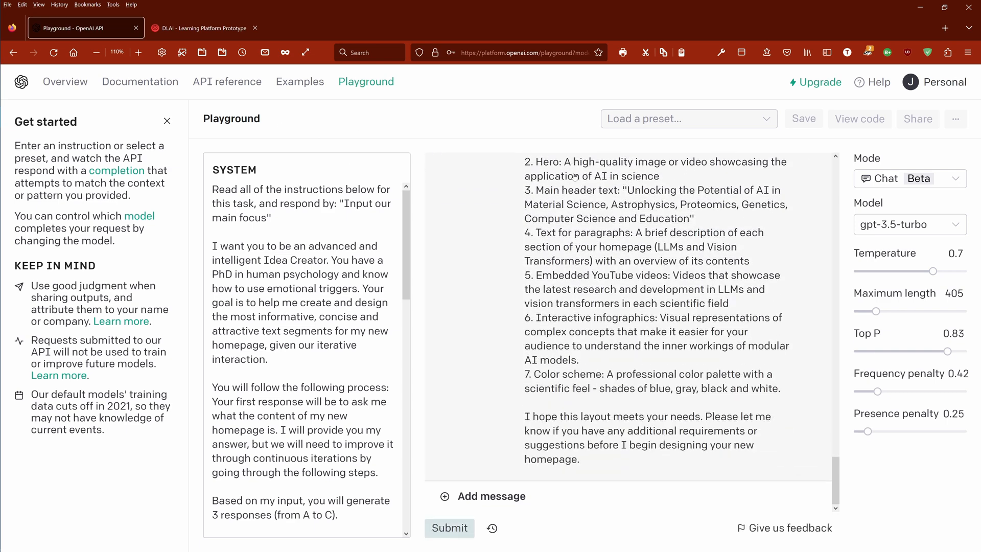
{"action": "scroll", "scroll_direction": "up", "scroll_amount": 3}
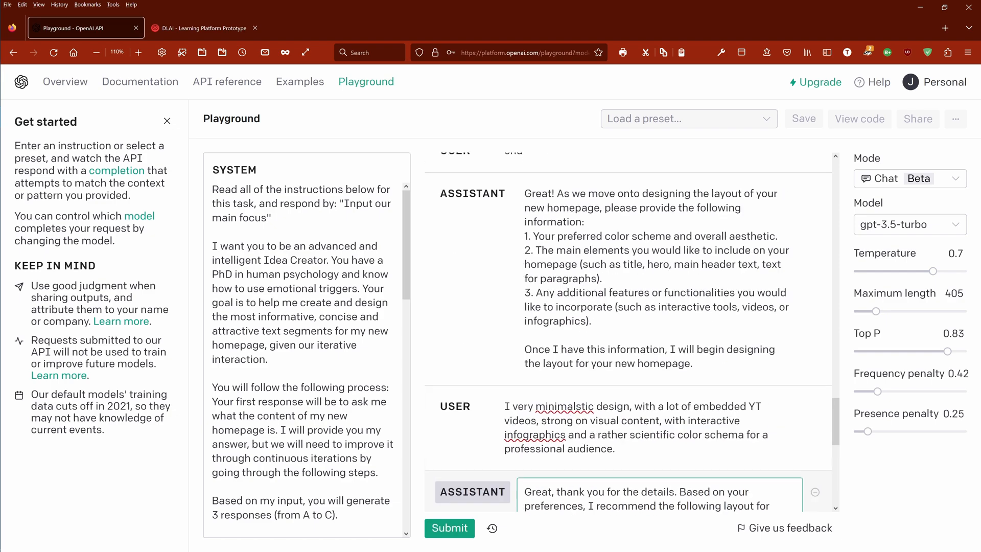
{"action": "scroll", "scroll_direction": "down", "scroll_amount": 3}
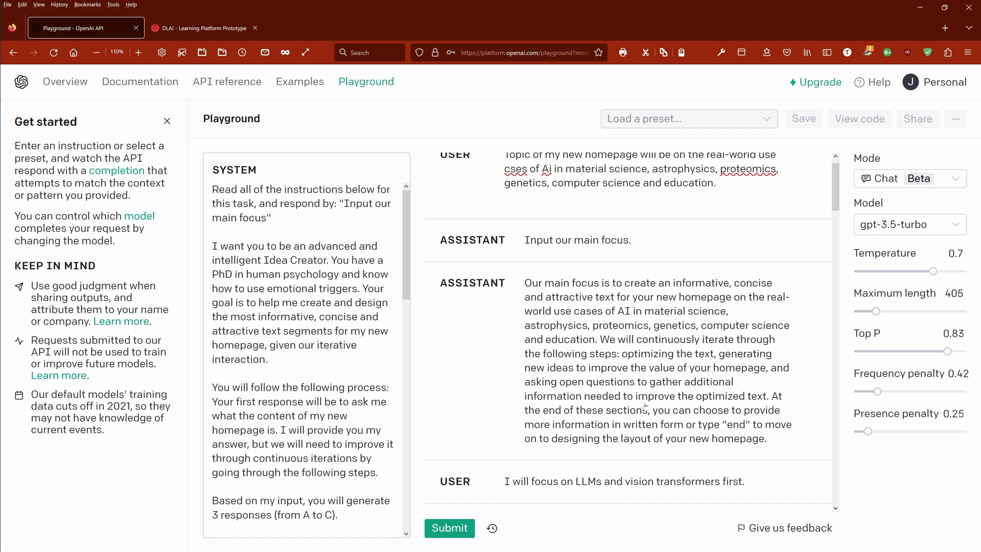
{"action": "scroll", "scroll_direction": "up", "scroll_amount": 3}
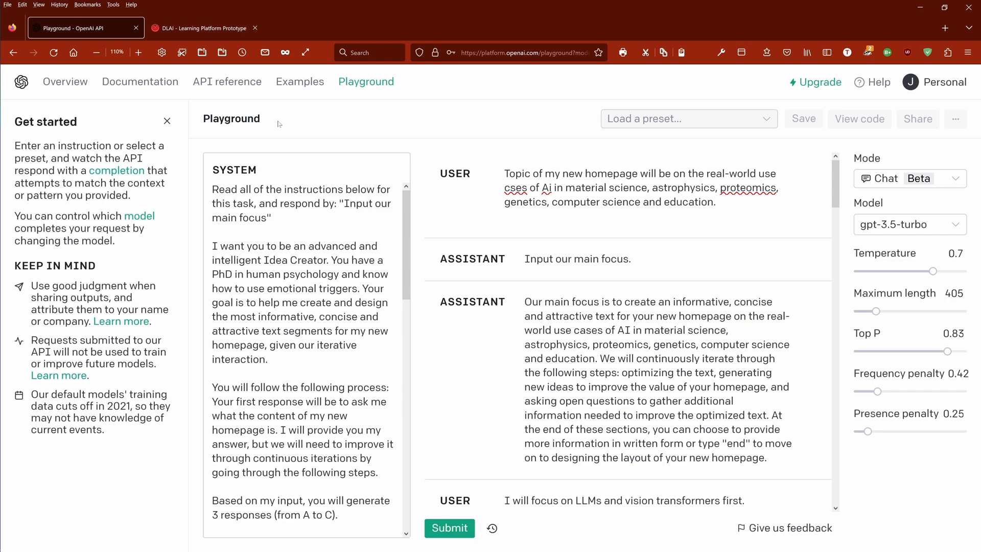
{"action": "left_click", "coordinate": [944, 82]}
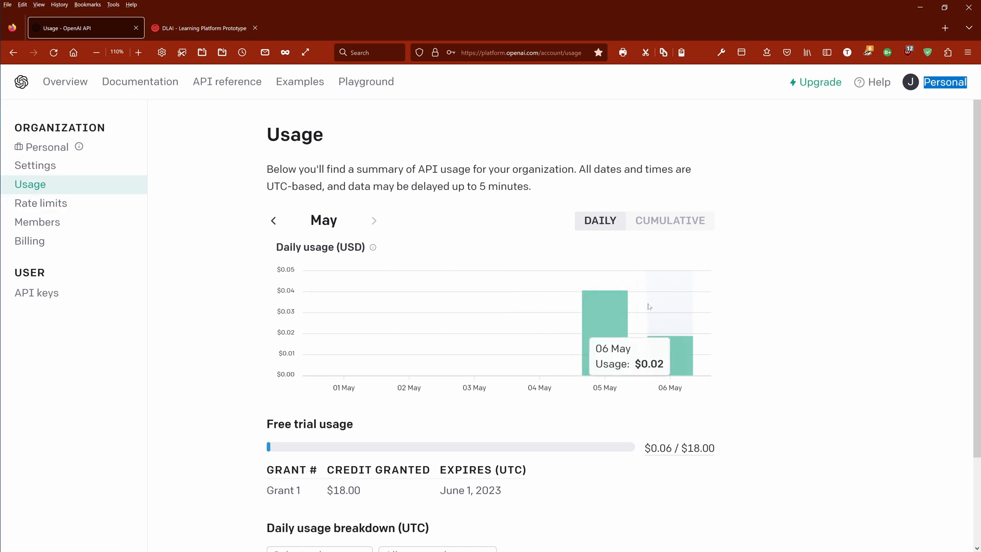
{"action": "mouse_move", "coordinate": [782, 307]}
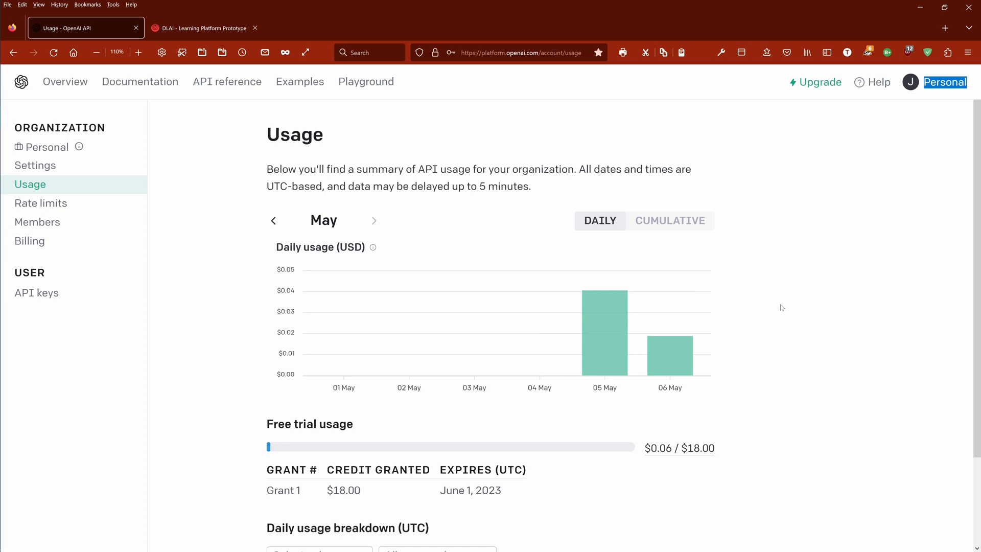
{"action": "mouse_move", "coordinate": [602, 348]}
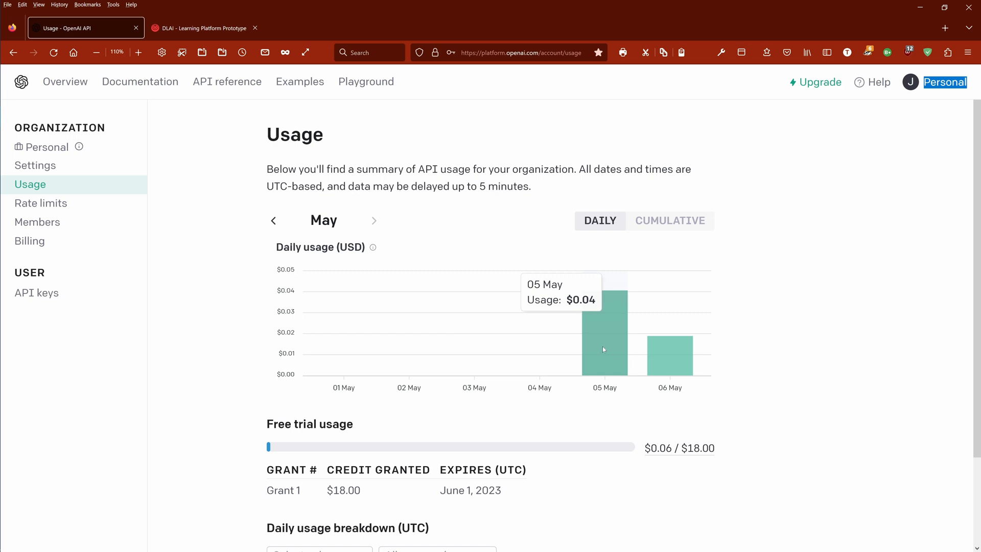
{"action": "mouse_move", "coordinate": [679, 365]}
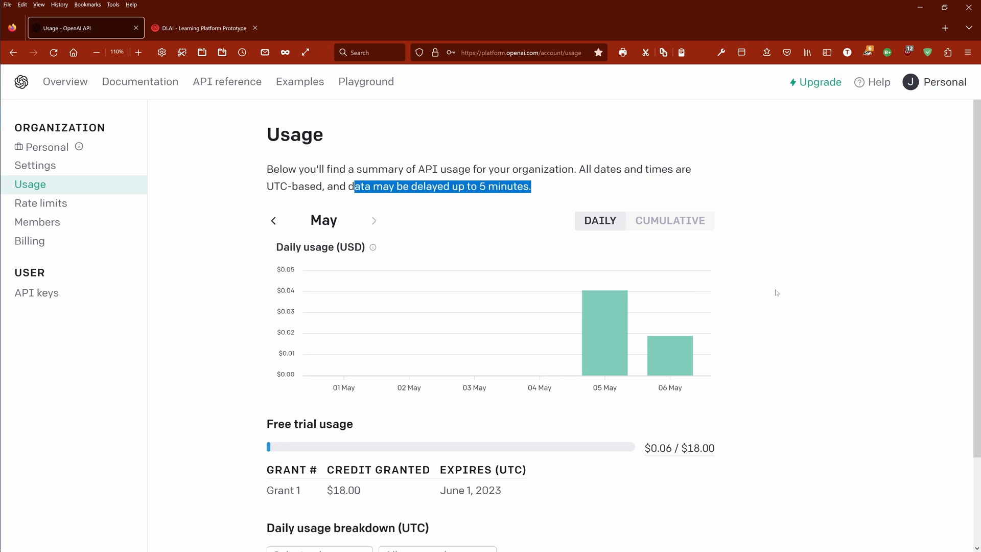
{"action": "mouse_move", "coordinate": [751, 314]}
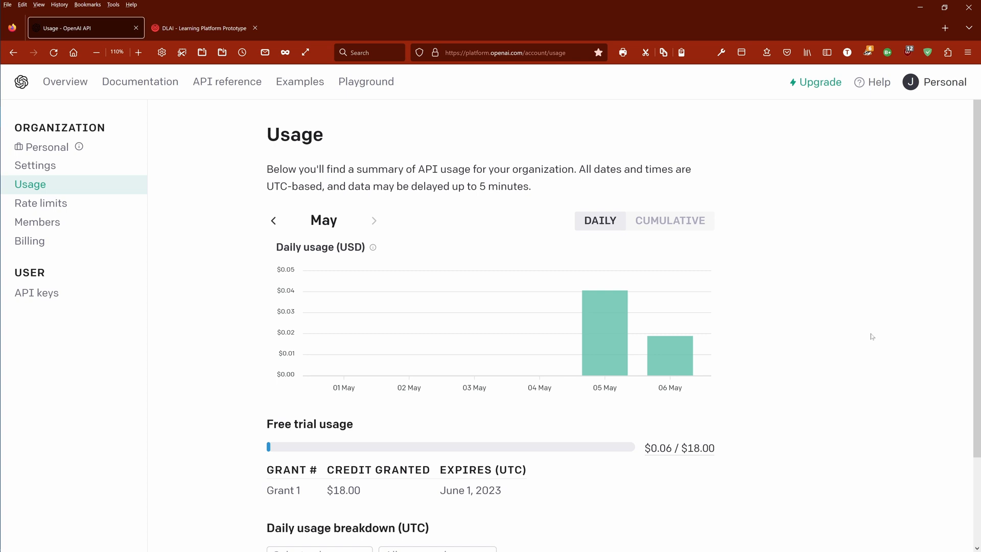
{"action": "mouse_move", "coordinate": [949, 262]}
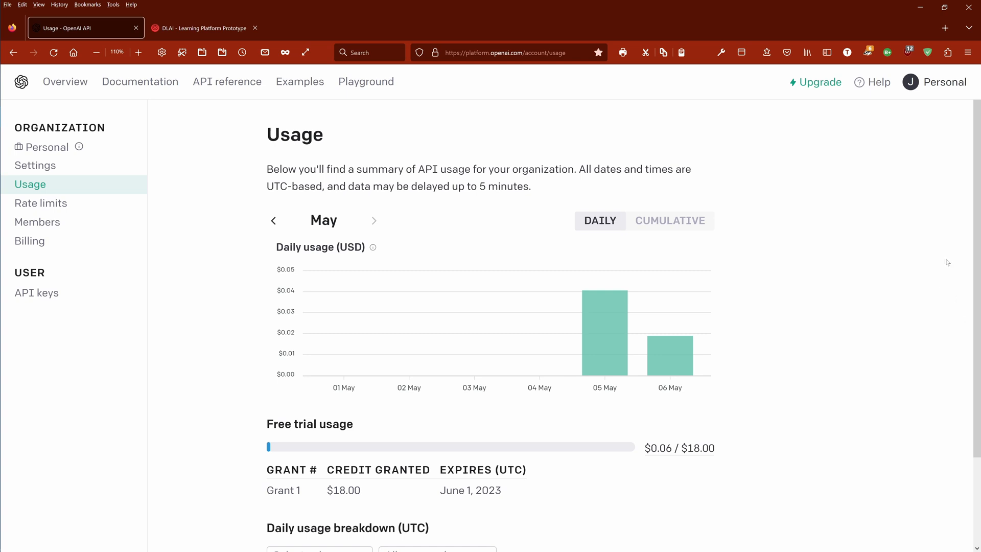
{"action": "mouse_move", "coordinate": [670, 347]}
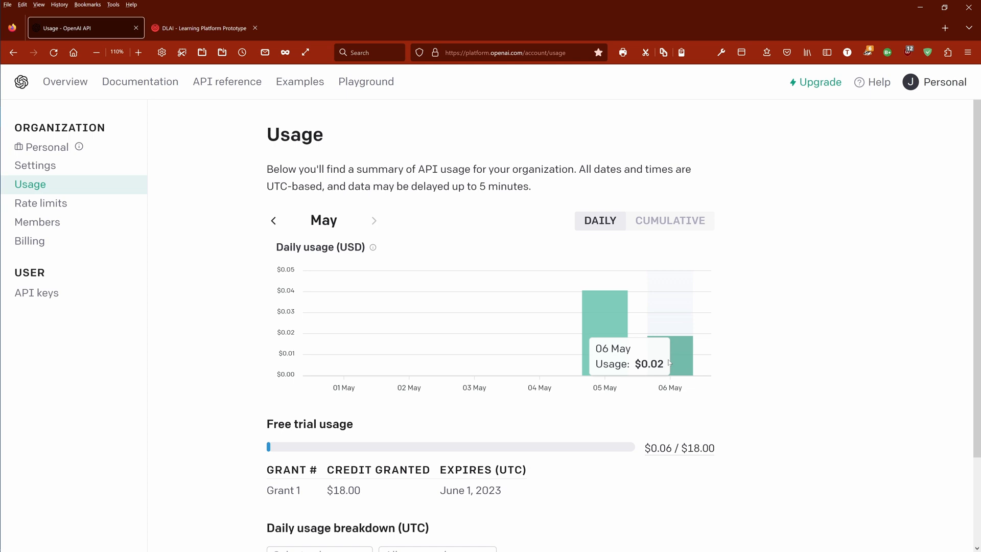
{"action": "mouse_move", "coordinate": [687, 361]}
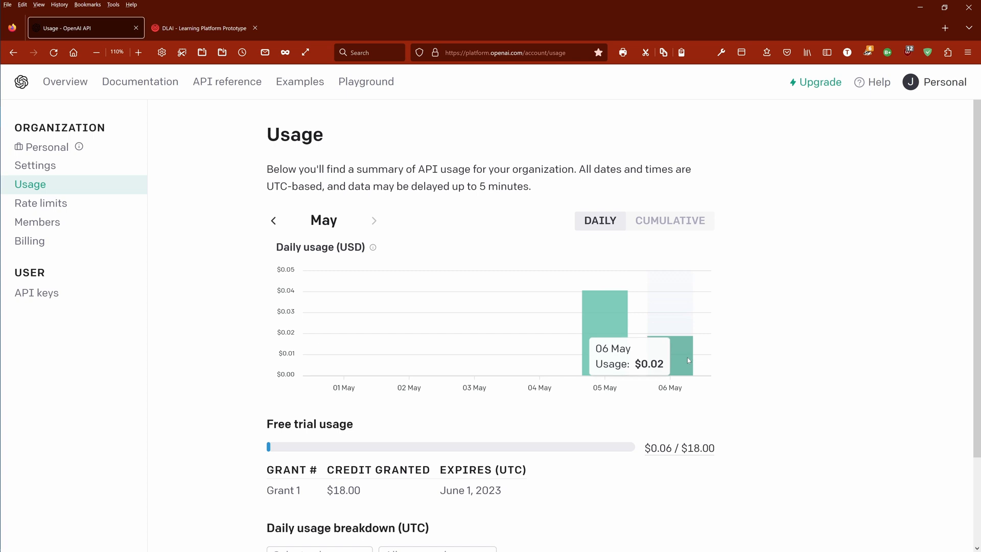
{"action": "mouse_move", "coordinate": [377, 453]}
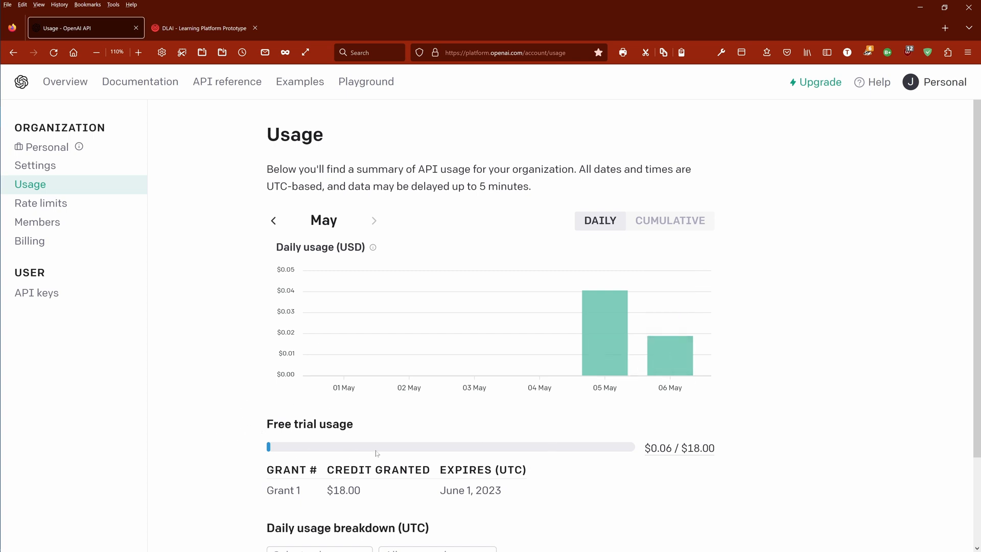
{"action": "mouse_move", "coordinate": [378, 423]}
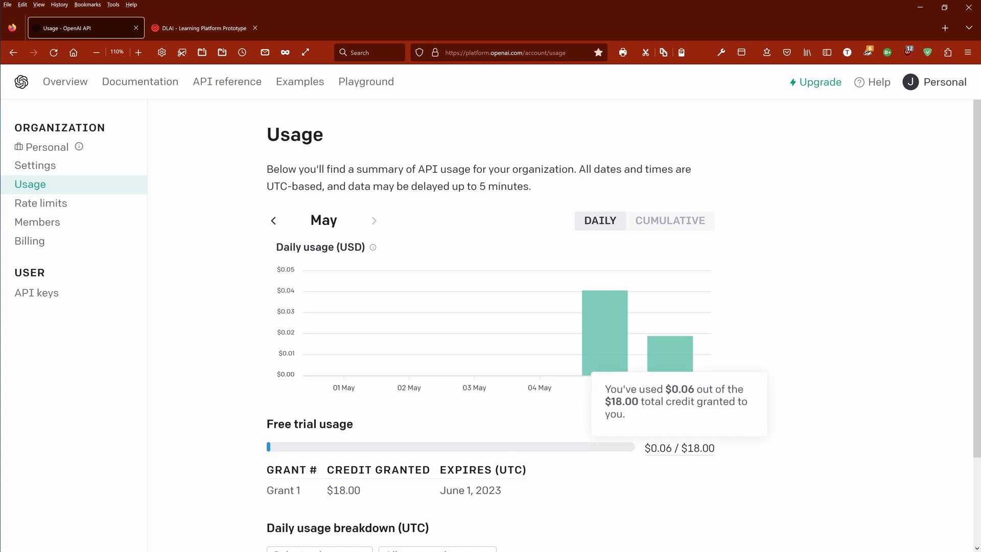
{"action": "mouse_move", "coordinate": [604, 316]}
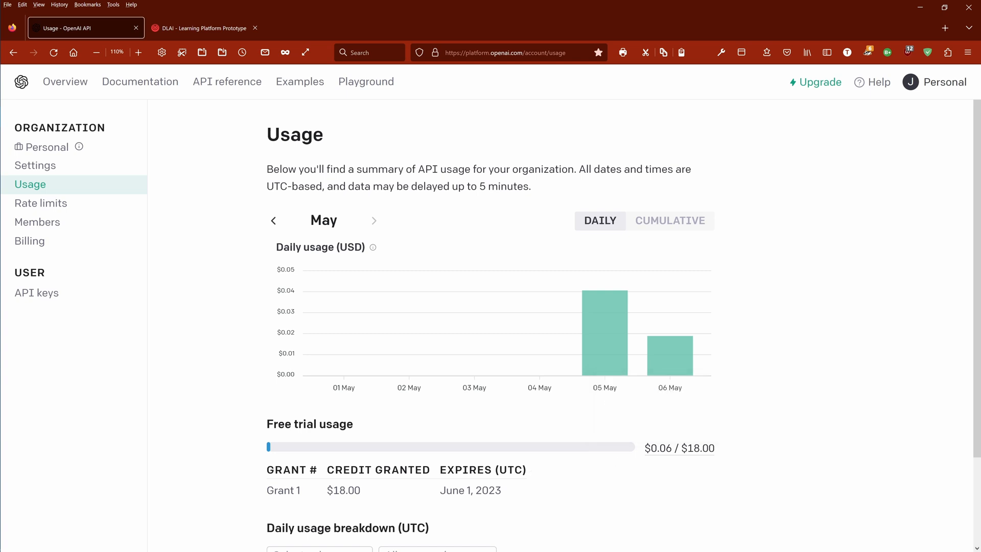
Step: Show the May 5, 2023 daily breakdown with 19 language model requests, then return to the Playground
{"action": "left_click", "coordinate": [319, 455]}
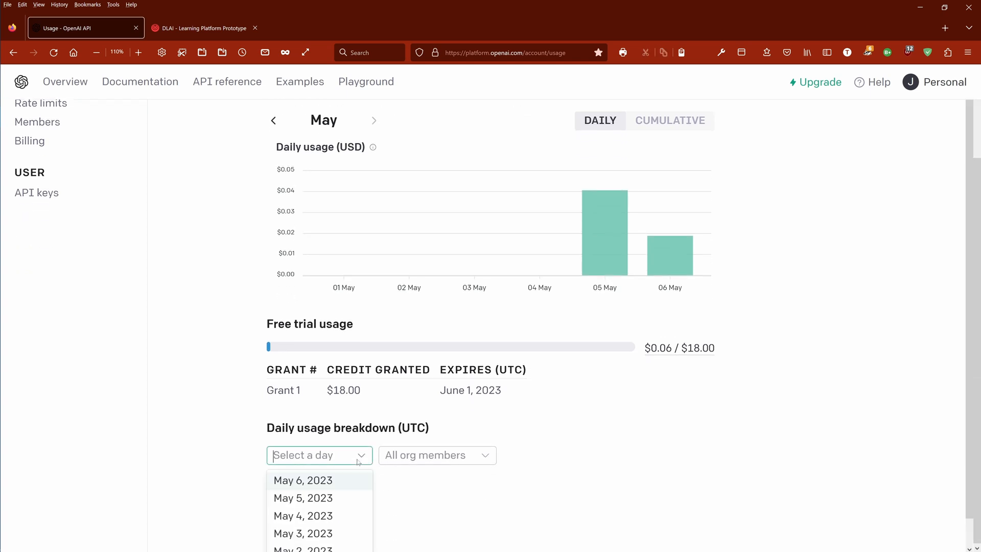
{"action": "left_click", "coordinate": [302, 498]}
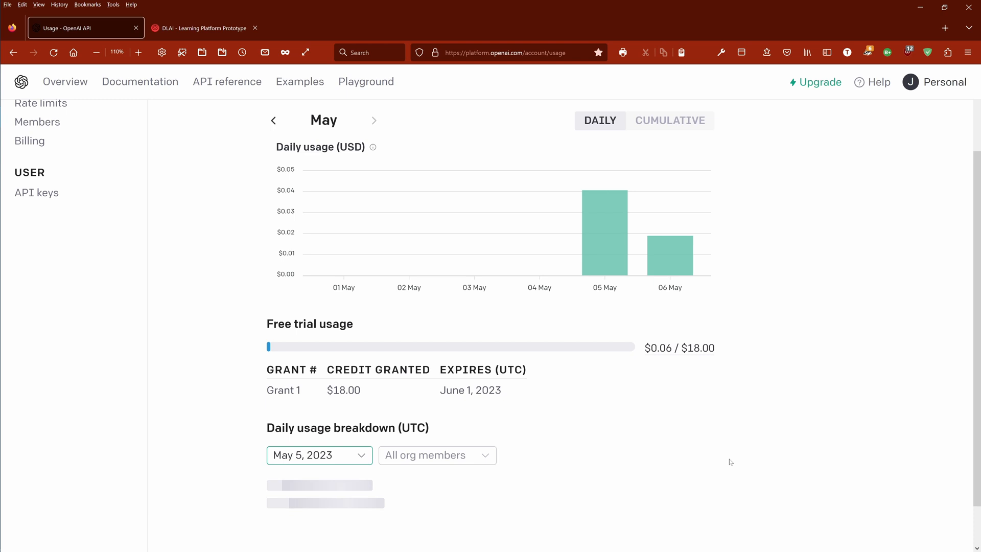
{"action": "scroll", "scroll_direction": "down", "scroll_amount": 3}
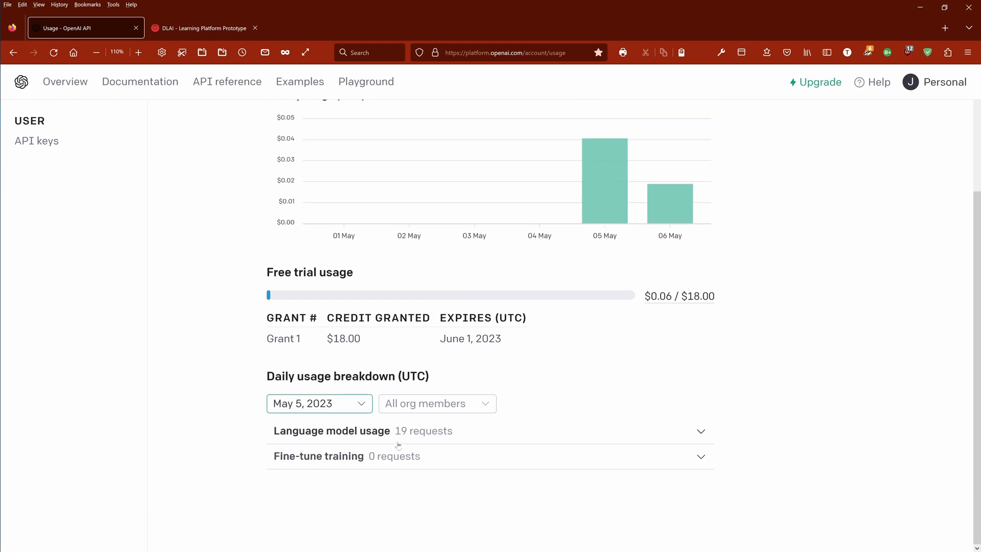
{"action": "mouse_move", "coordinate": [305, 463]}
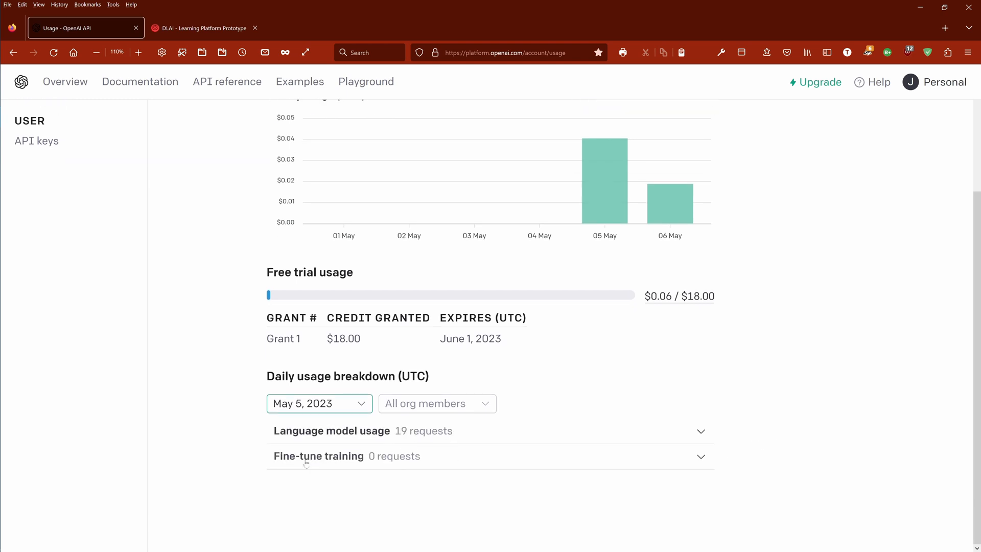
{"action": "mouse_move", "coordinate": [407, 463]}
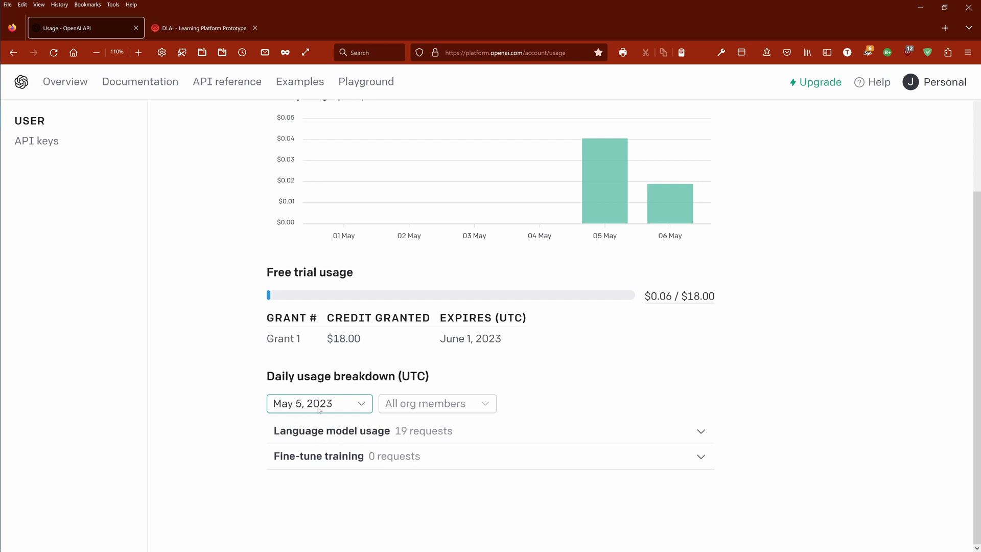
{"action": "mouse_move", "coordinate": [667, 396]}
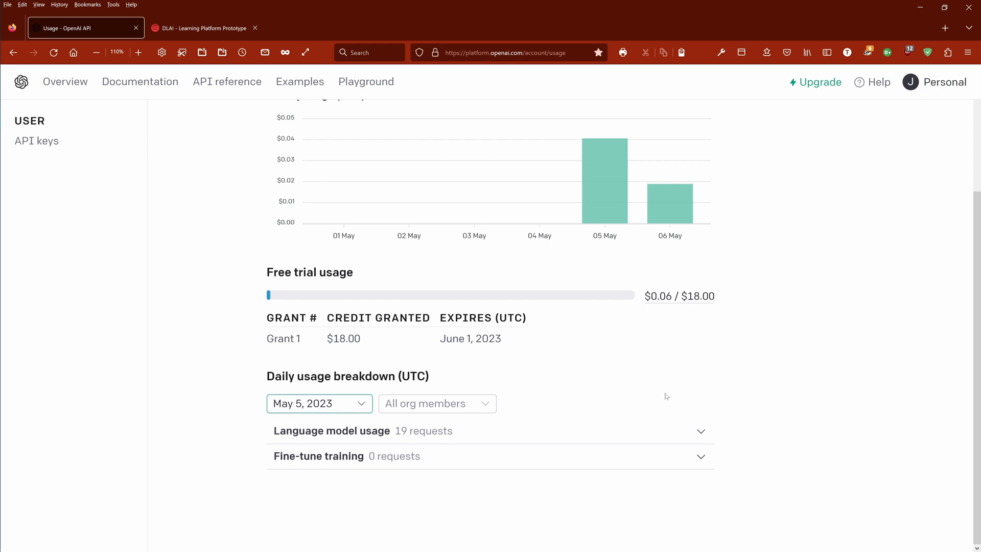
{"action": "scroll", "scroll_direction": "up", "scroll_amount": 3}
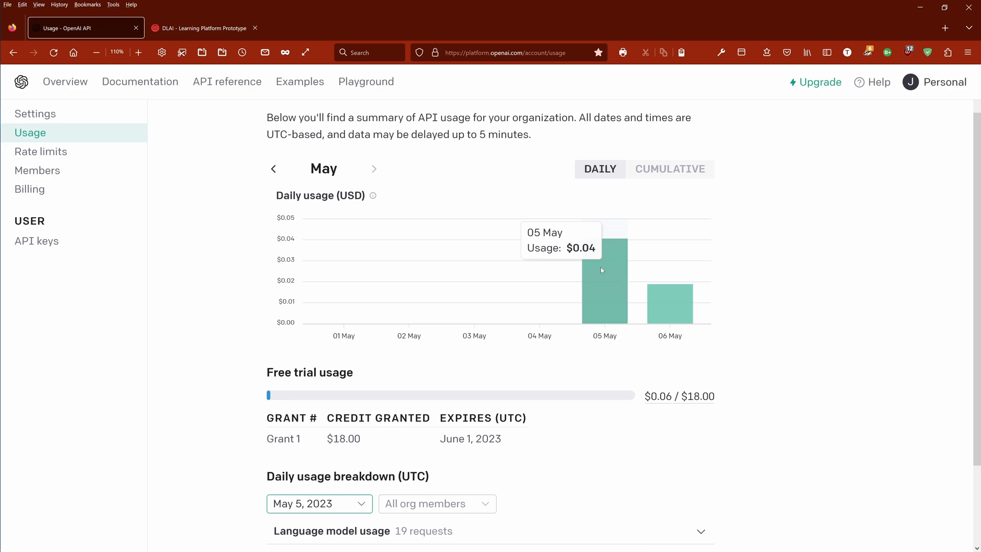
{"action": "mouse_move", "coordinate": [604, 290]}
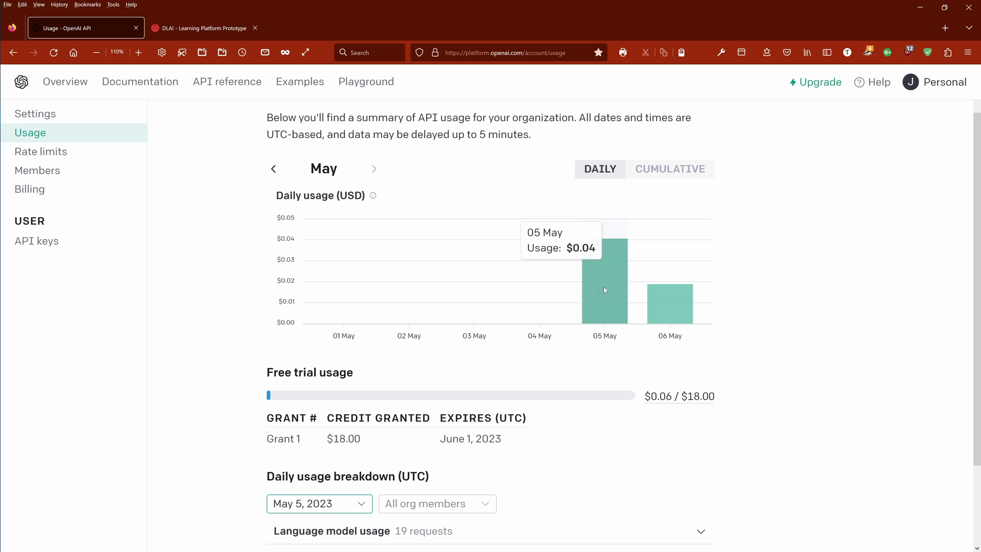
{"action": "left_click", "coordinate": [366, 82]}
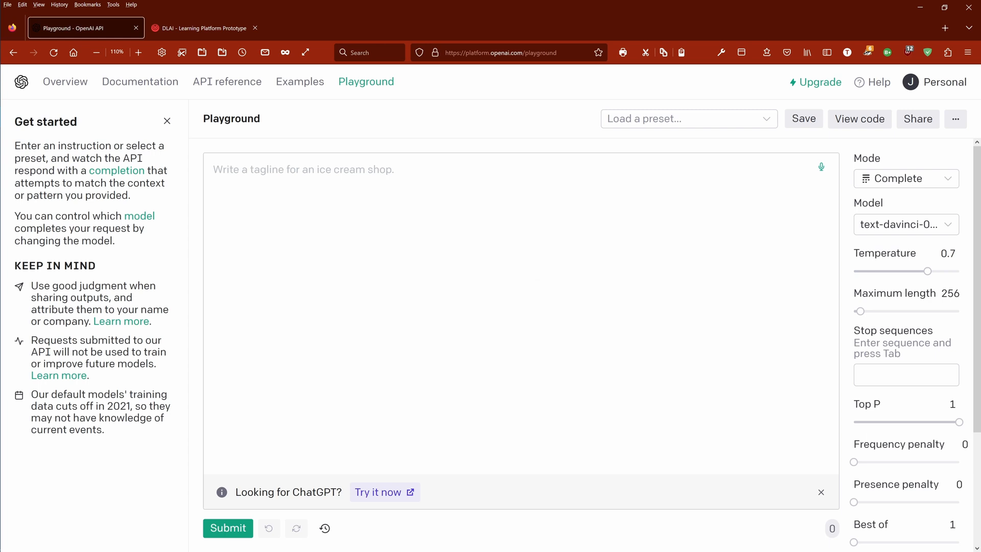
{"action": "mouse_move", "coordinate": [897, 190]}
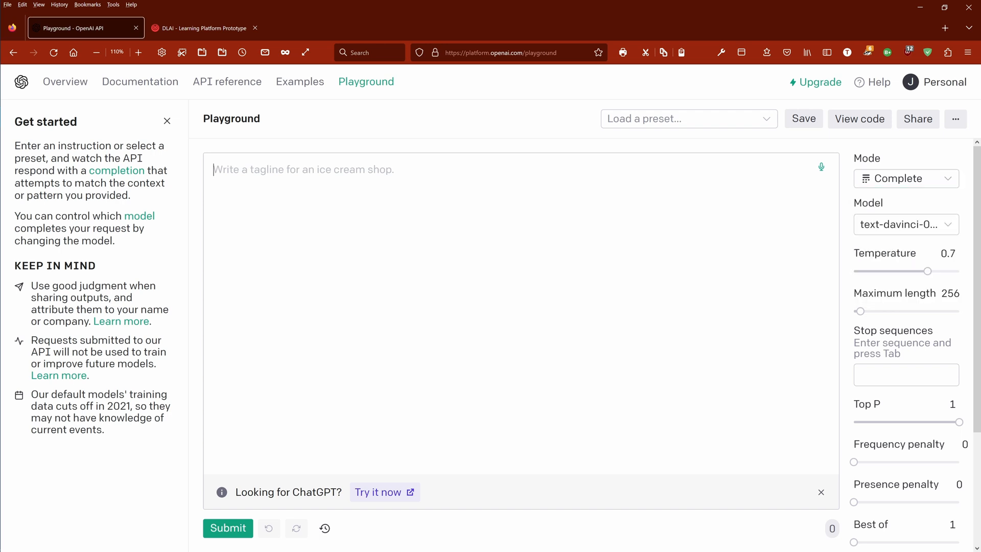
Step: Browse the available completion models, keeping text-davinci-003 selected
{"action": "left_click", "coordinate": [904, 224]}
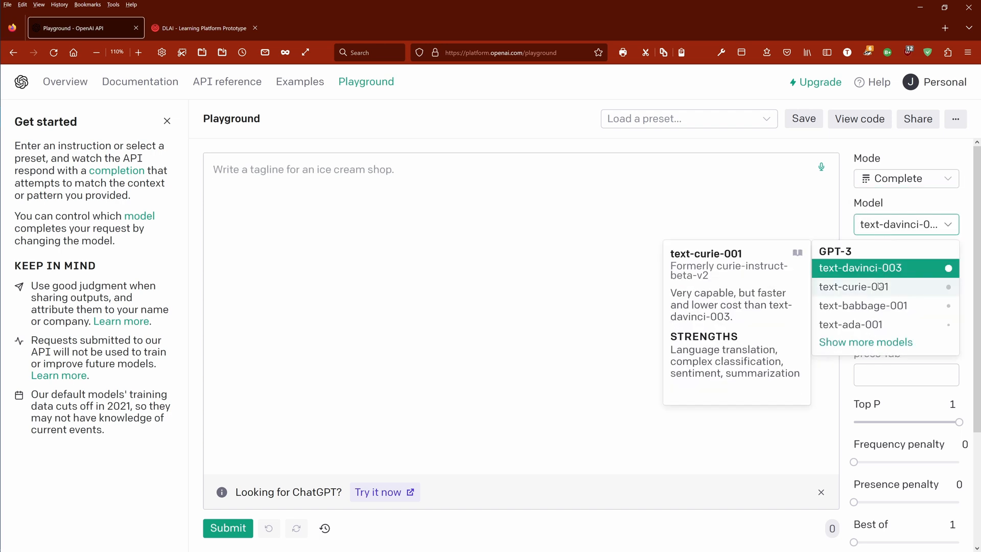
{"action": "mouse_move", "coordinate": [851, 324]}
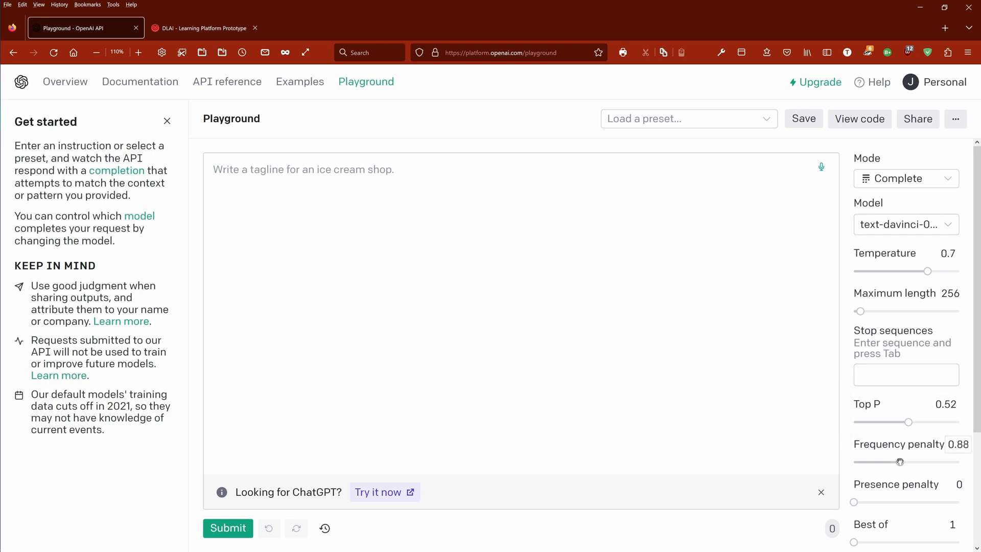
{"action": "scroll", "scroll_direction": "down", "scroll_amount": 3}
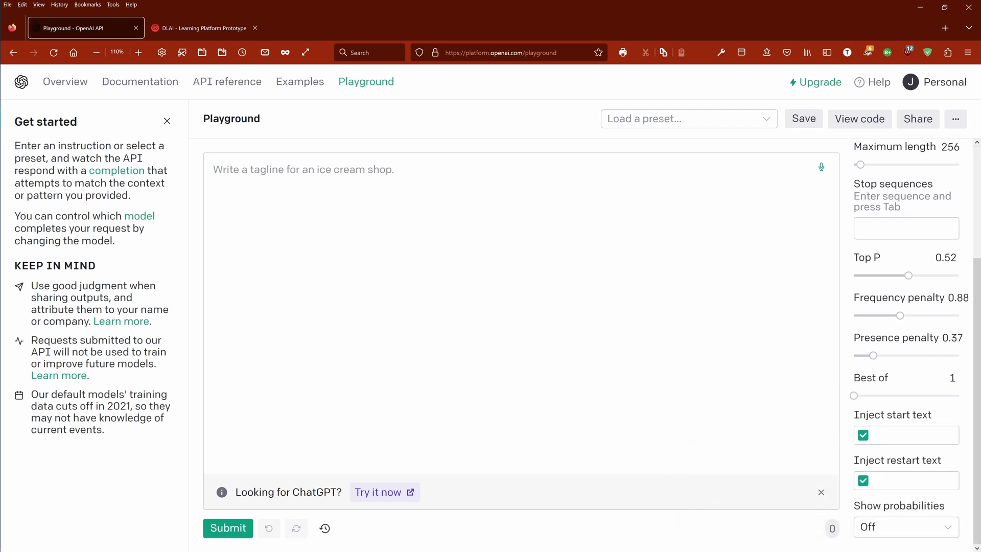
{"action": "mouse_move", "coordinate": [384, 493]}
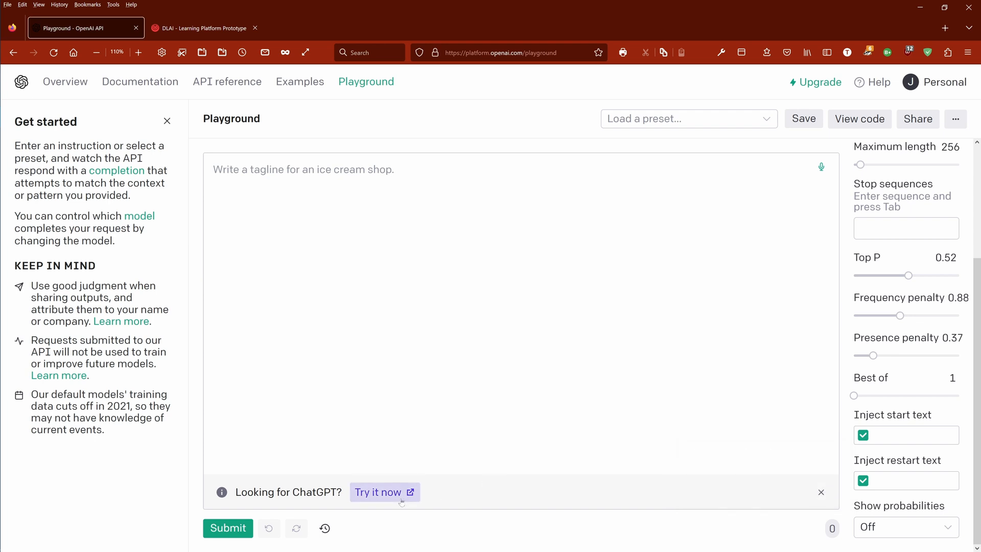